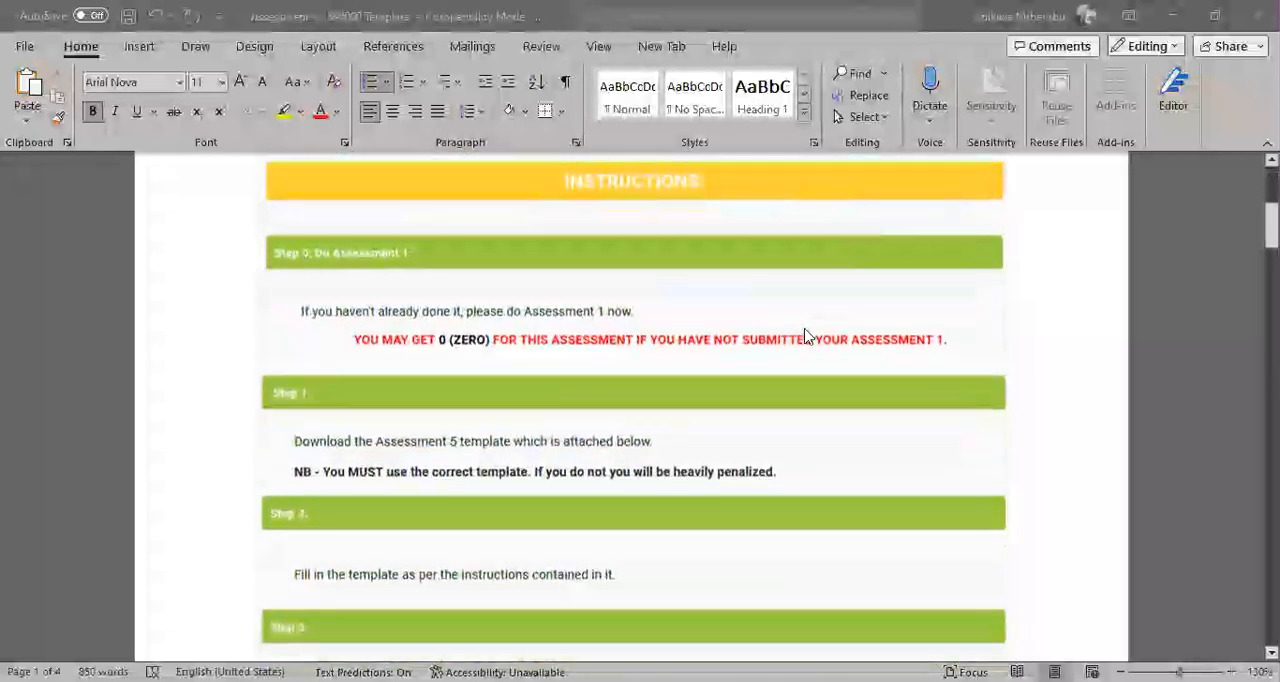
Step: Scroll down to the Assignment 5 title page where reading aloud begins
{"action": "scroll", "scroll_direction": "down", "scroll_amount": 3}
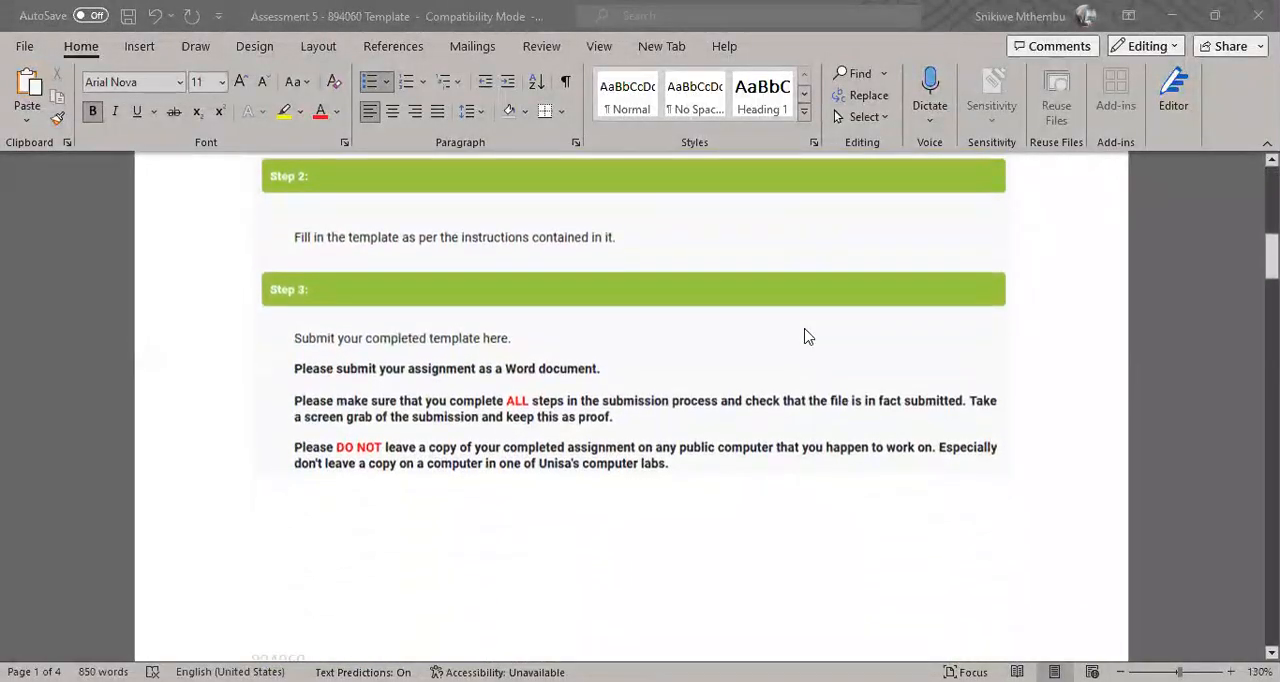
{"action": "scroll", "scroll_direction": "down", "scroll_amount": 3}
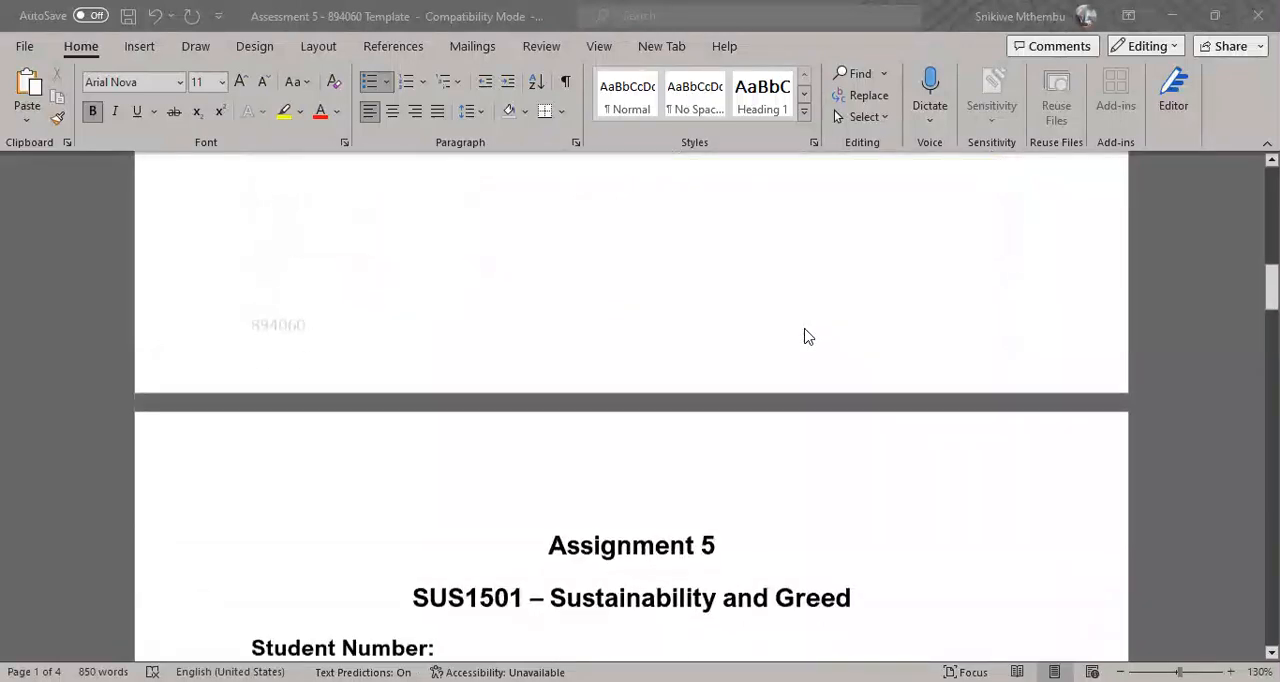
{"action": "scroll", "scroll_direction": "down", "scroll_amount": 3}
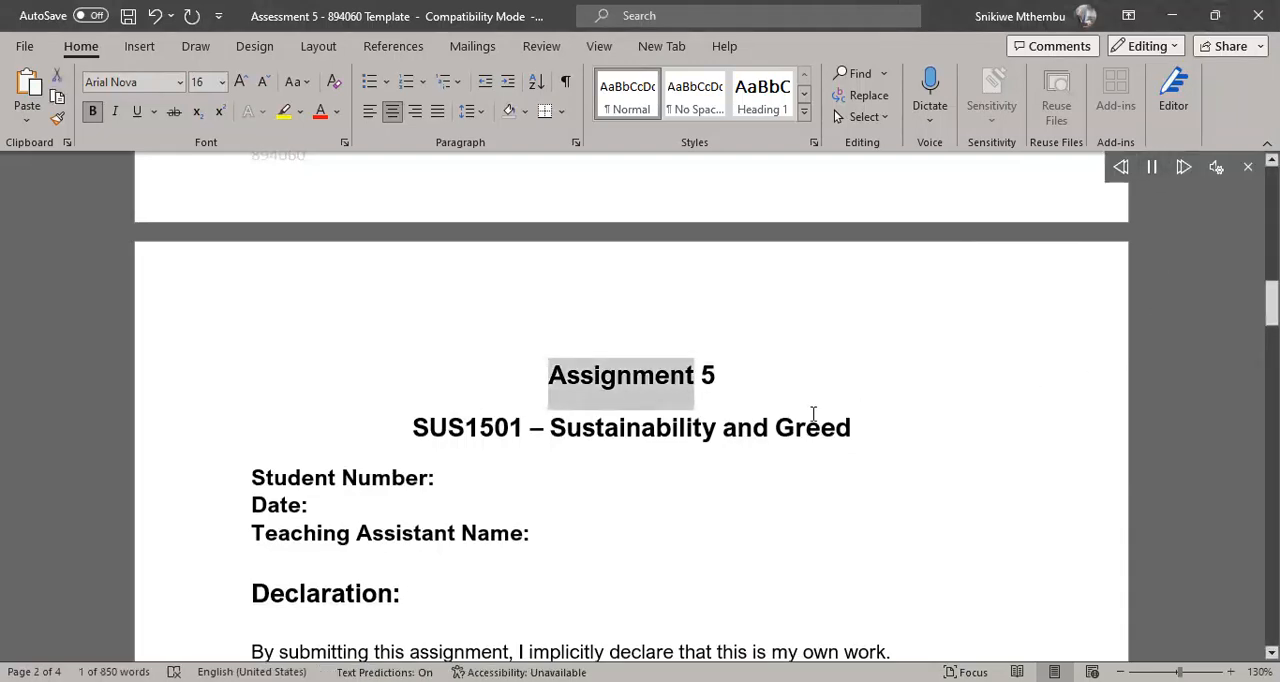
Step: Follow Read Aloud through the student details and Declaration to the plagiarism warning
{"action": "scroll", "scroll_direction": "down", "scroll_amount": 3}
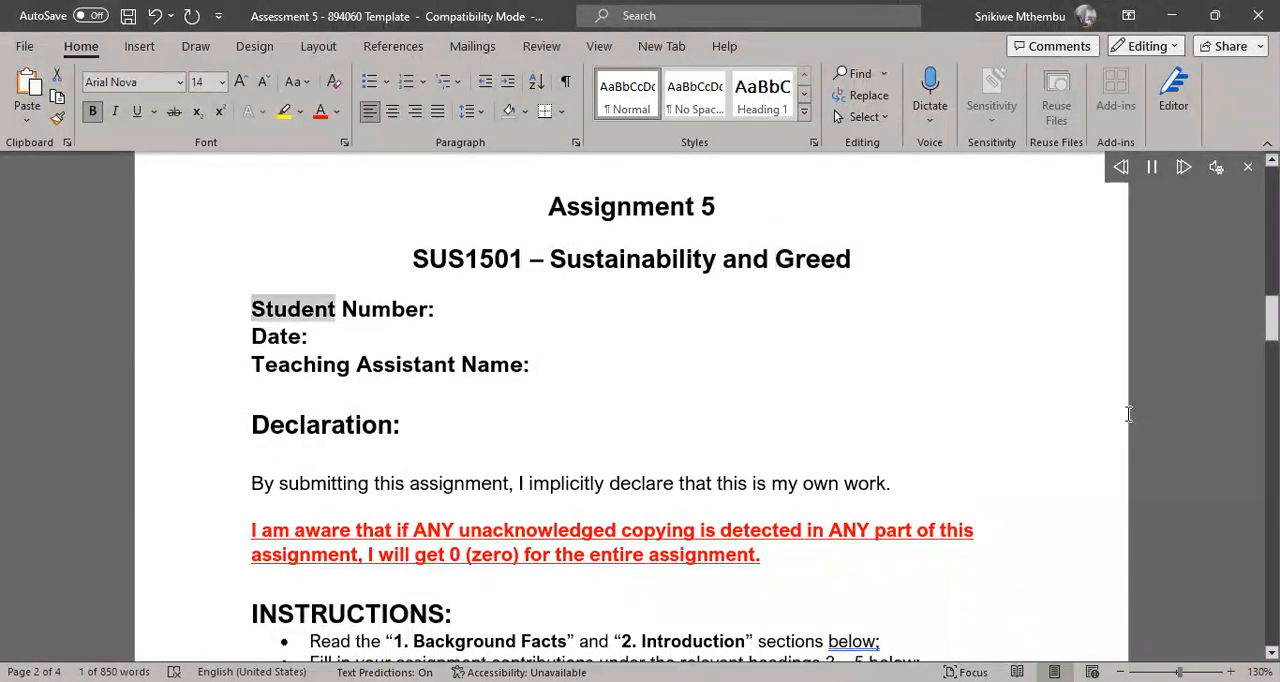
{"action": "double_click", "coordinate": [384, 308]}
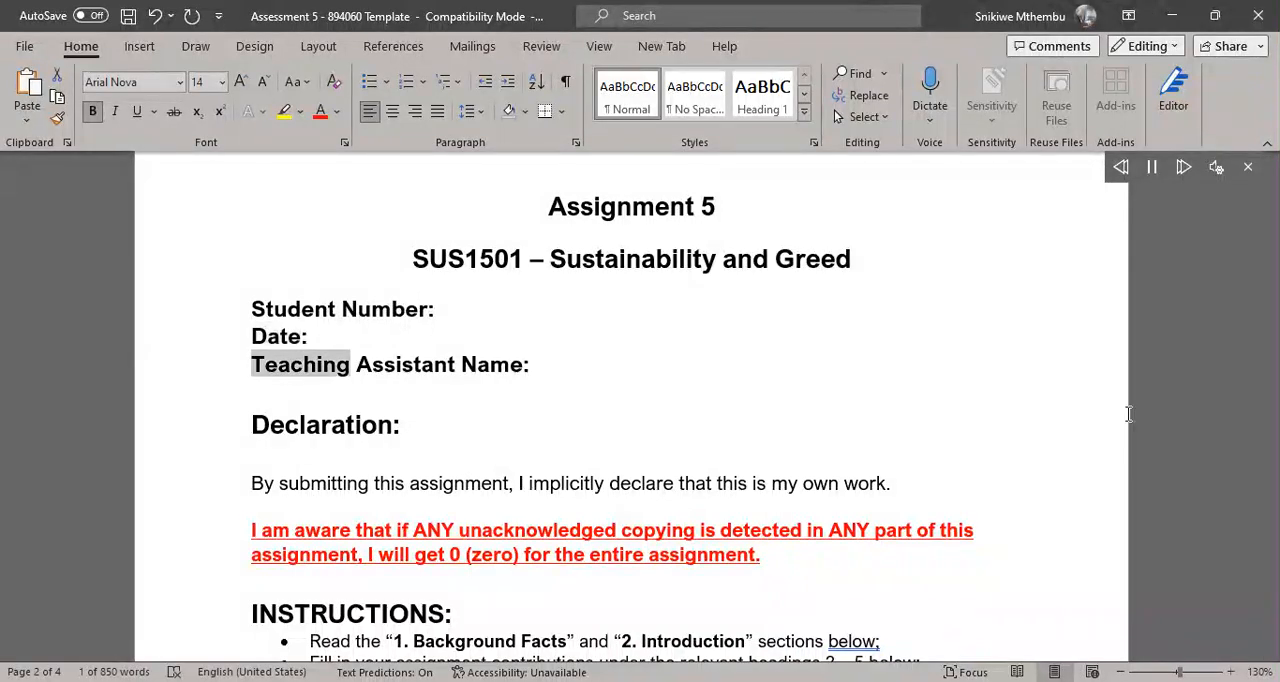
{"action": "double_click", "coordinate": [492, 364]}
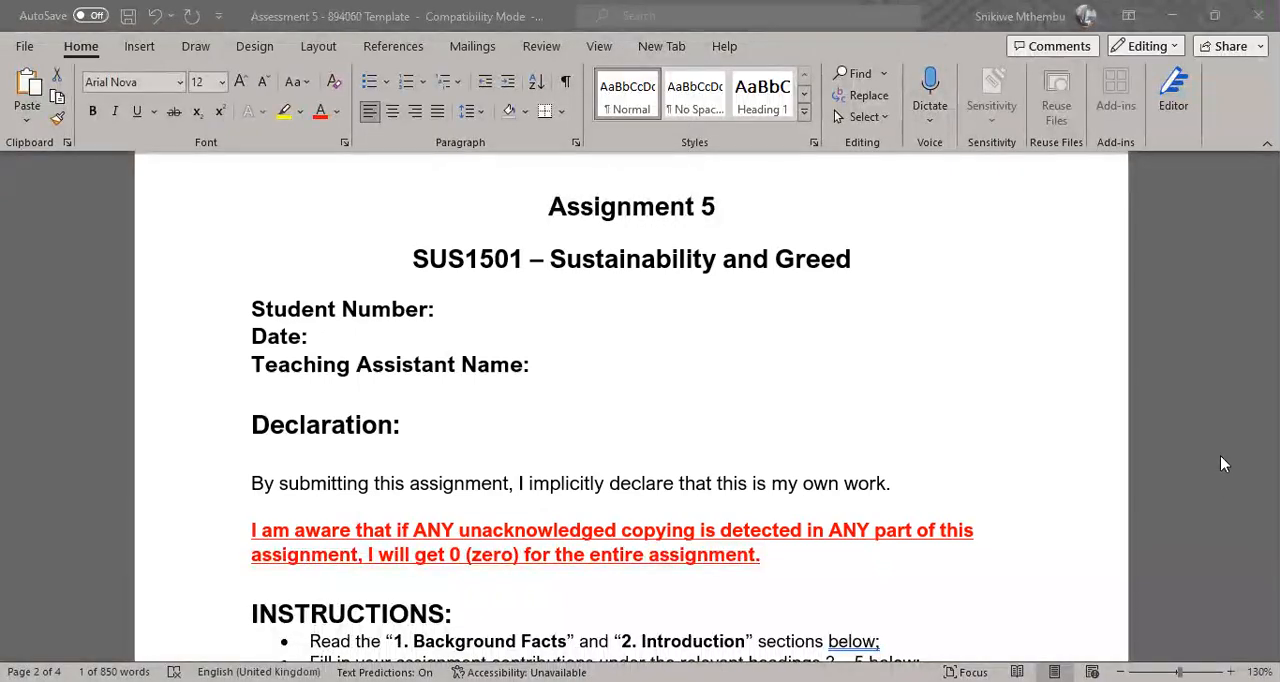
{"action": "scroll", "scroll_direction": "down", "scroll_amount": 3}
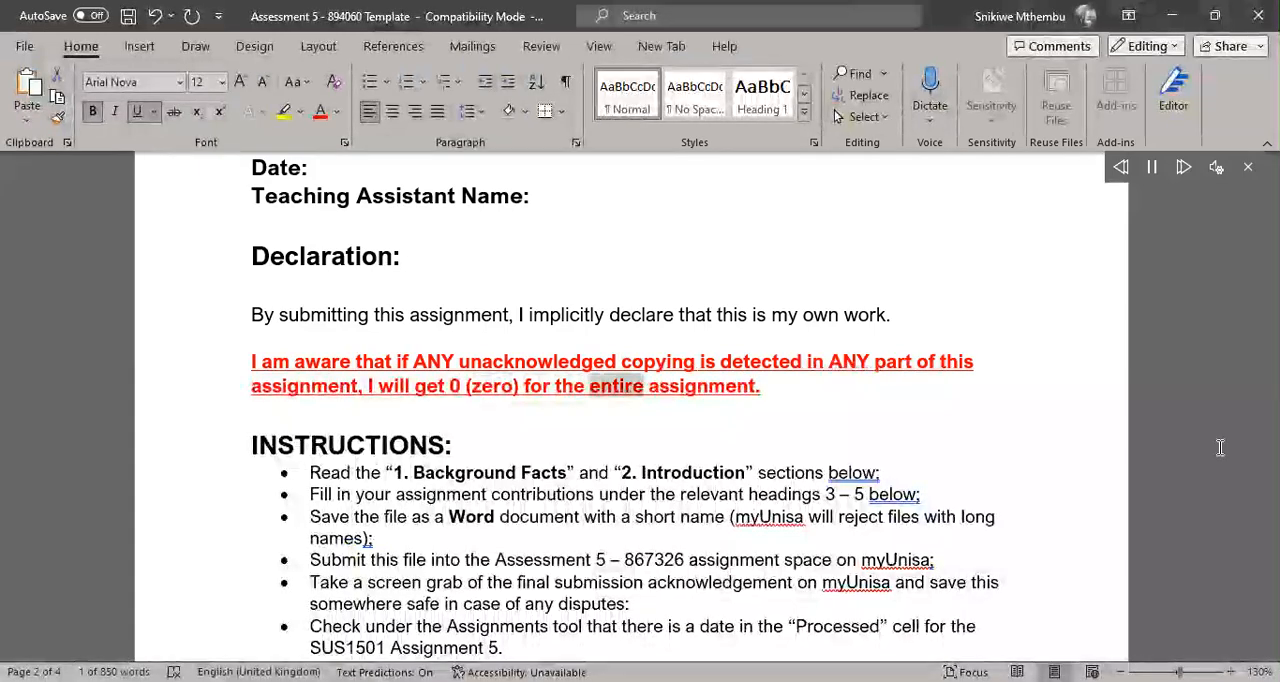
Step: Follow Read Aloud through the first half of the INSTRUCTIONS bullet points
{"action": "double_click", "coordinate": [702, 386]}
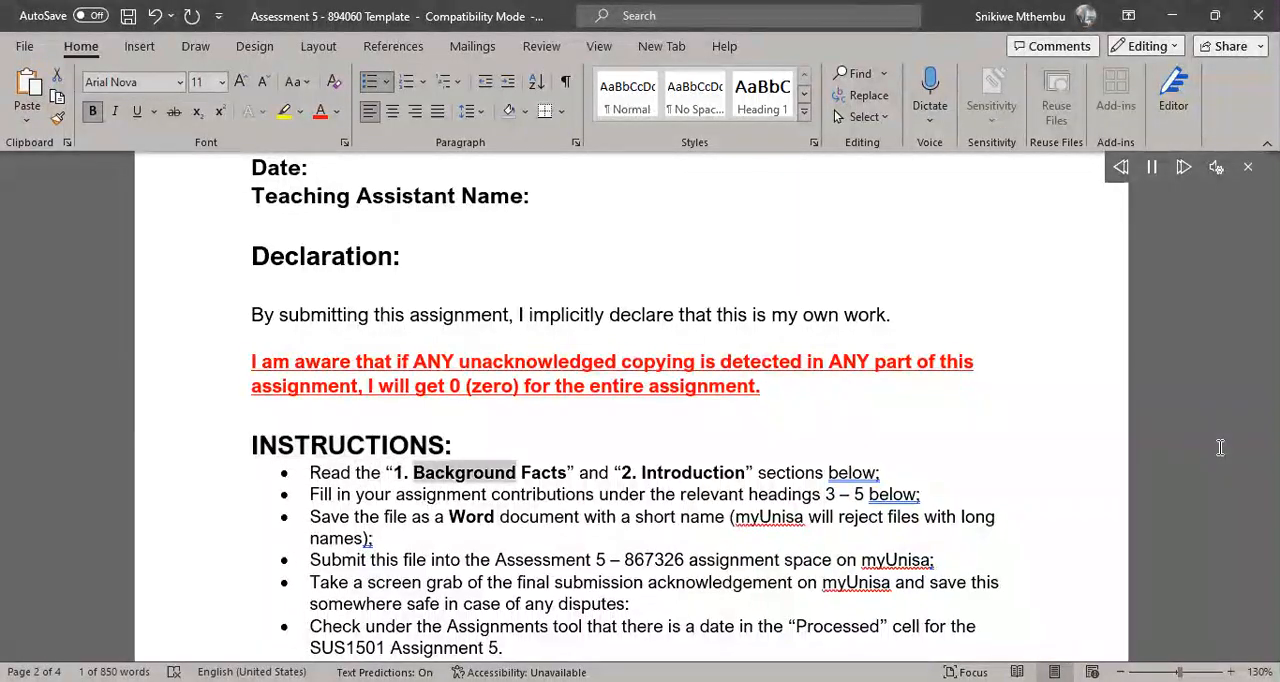
{"action": "double_click", "coordinate": [686, 472]}
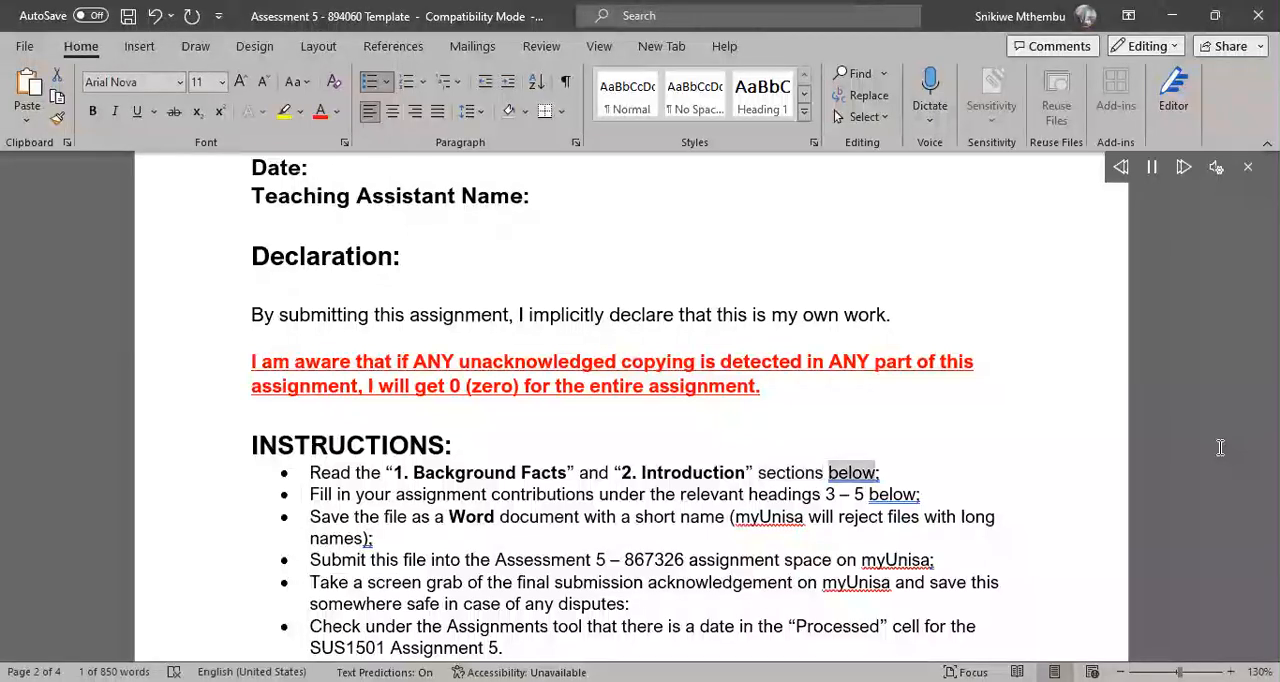
{"action": "double_click", "coordinate": [430, 494]}
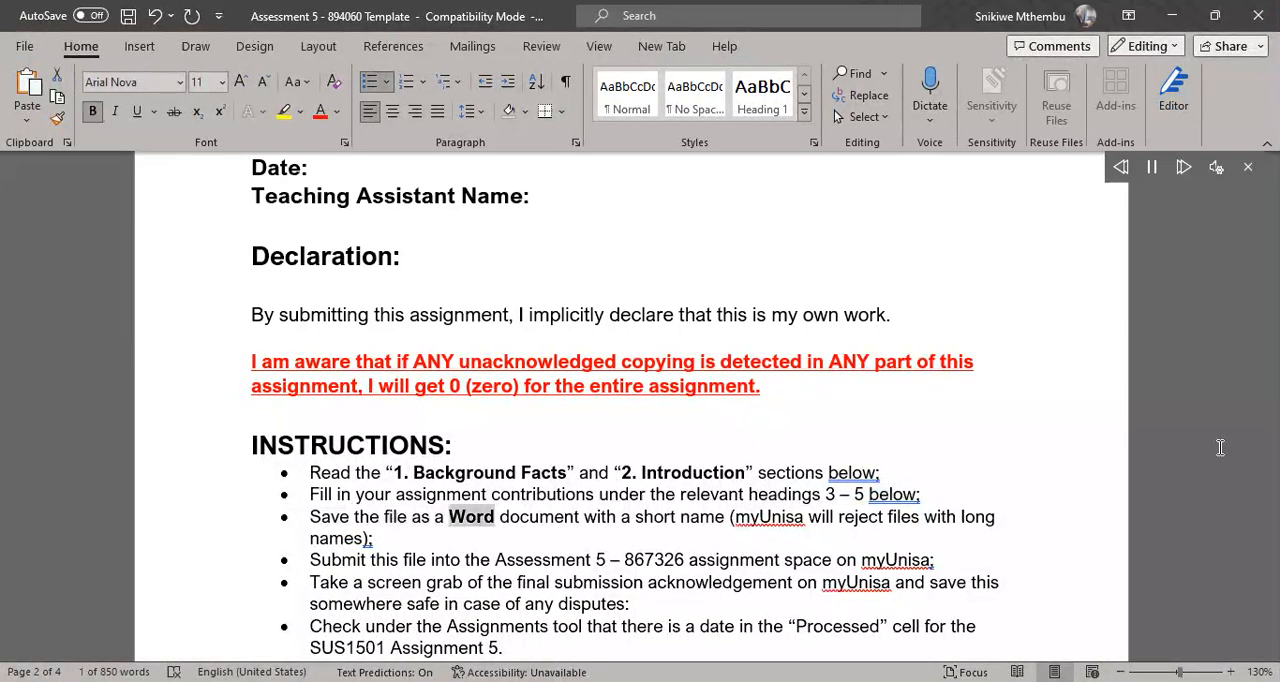
{"action": "double_click", "coordinate": [700, 516]}
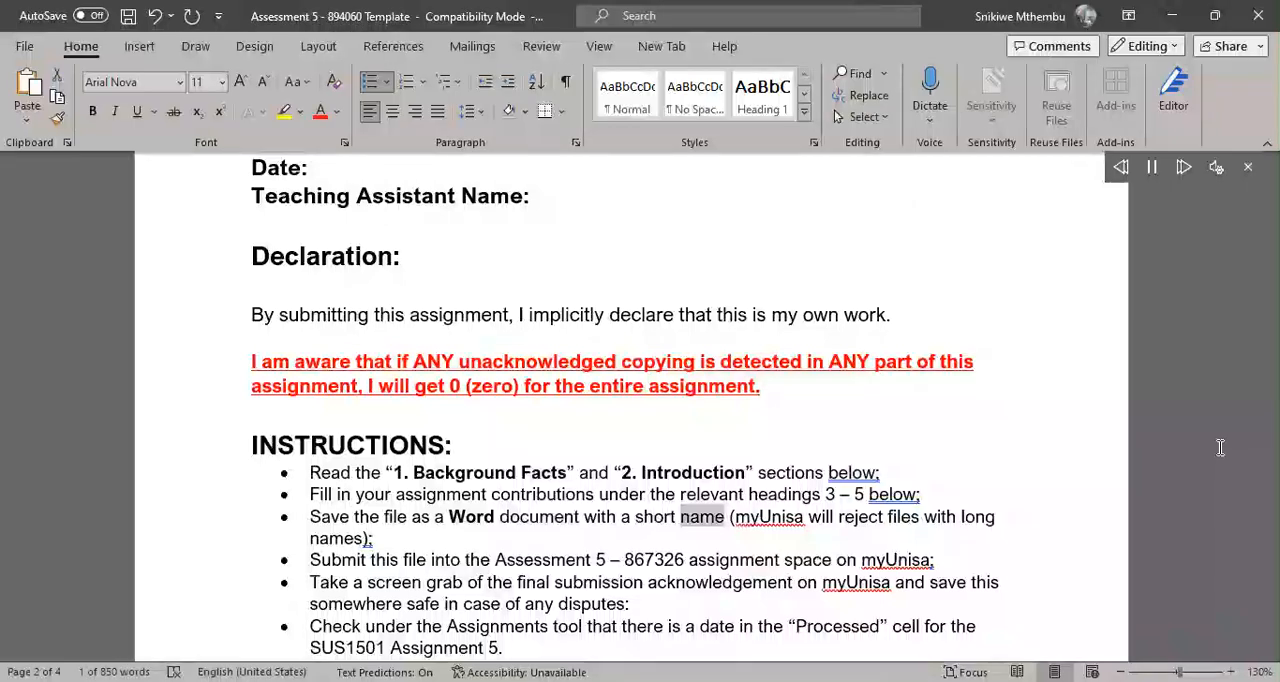
{"action": "double_click", "coordinate": [976, 516]}
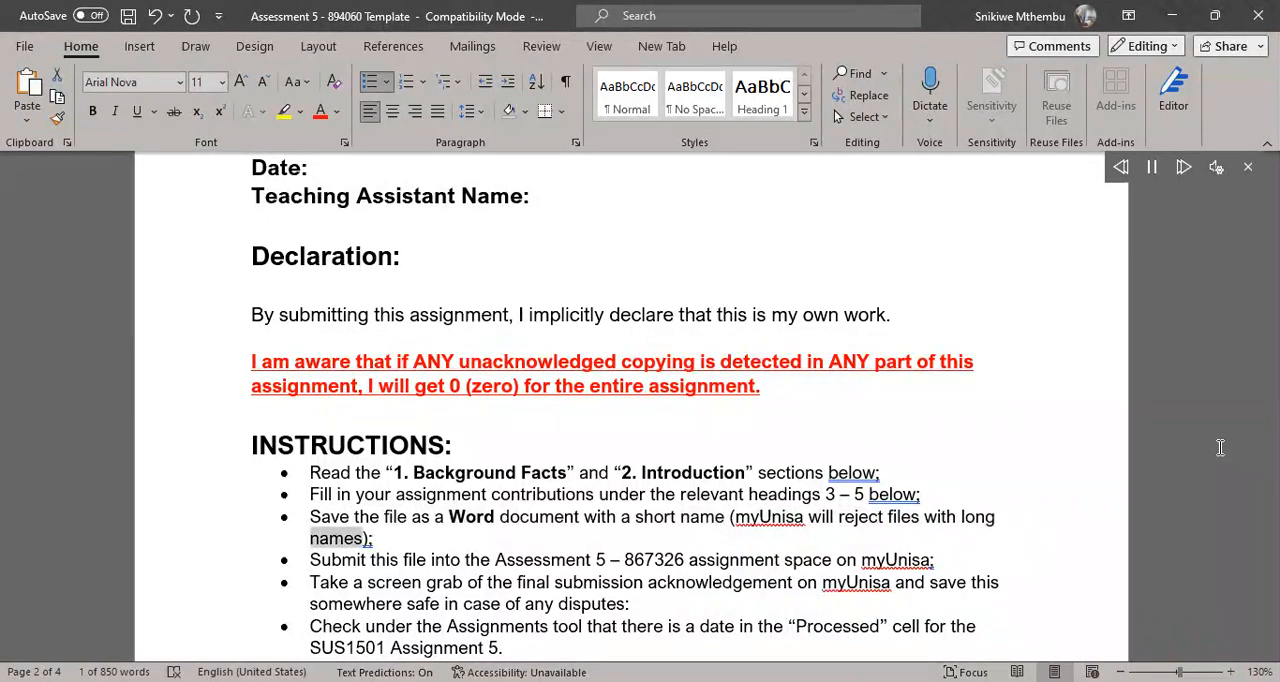
Step: Follow Read Aloud through the remaining INSTRUCTIONS bullets to the Processed cell point
{"action": "double_click", "coordinate": [542, 560]}
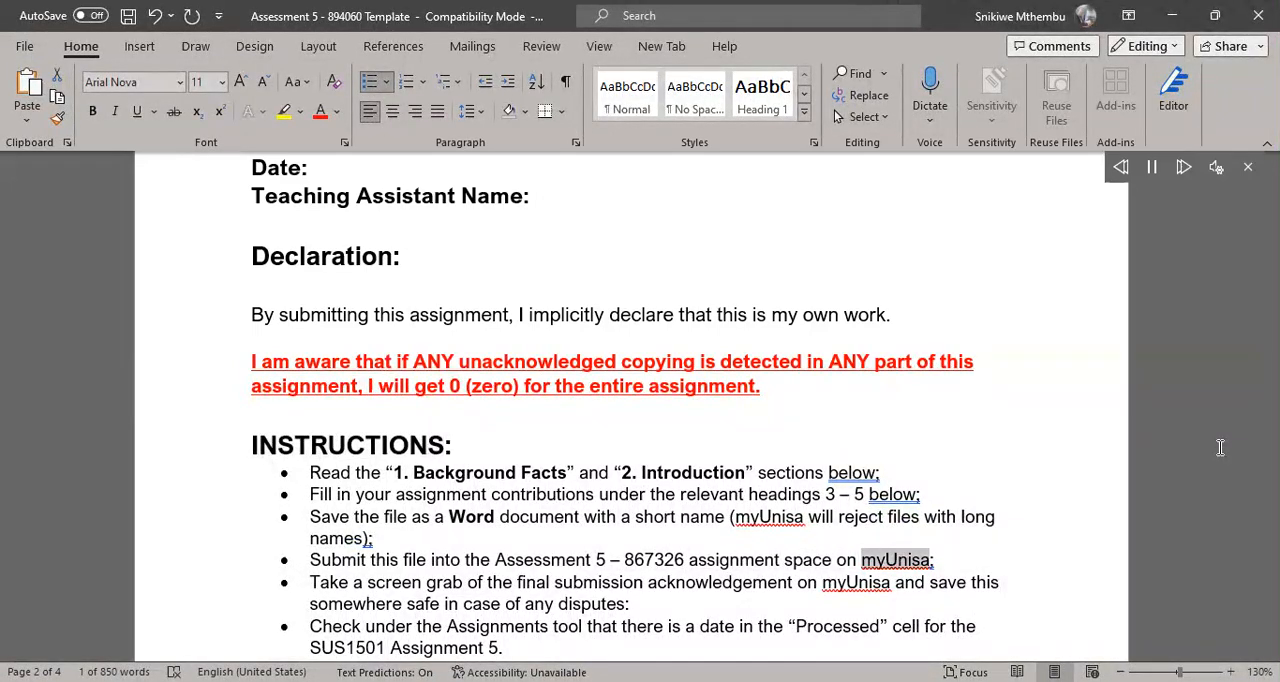
{"action": "double_click", "coordinate": [596, 582]}
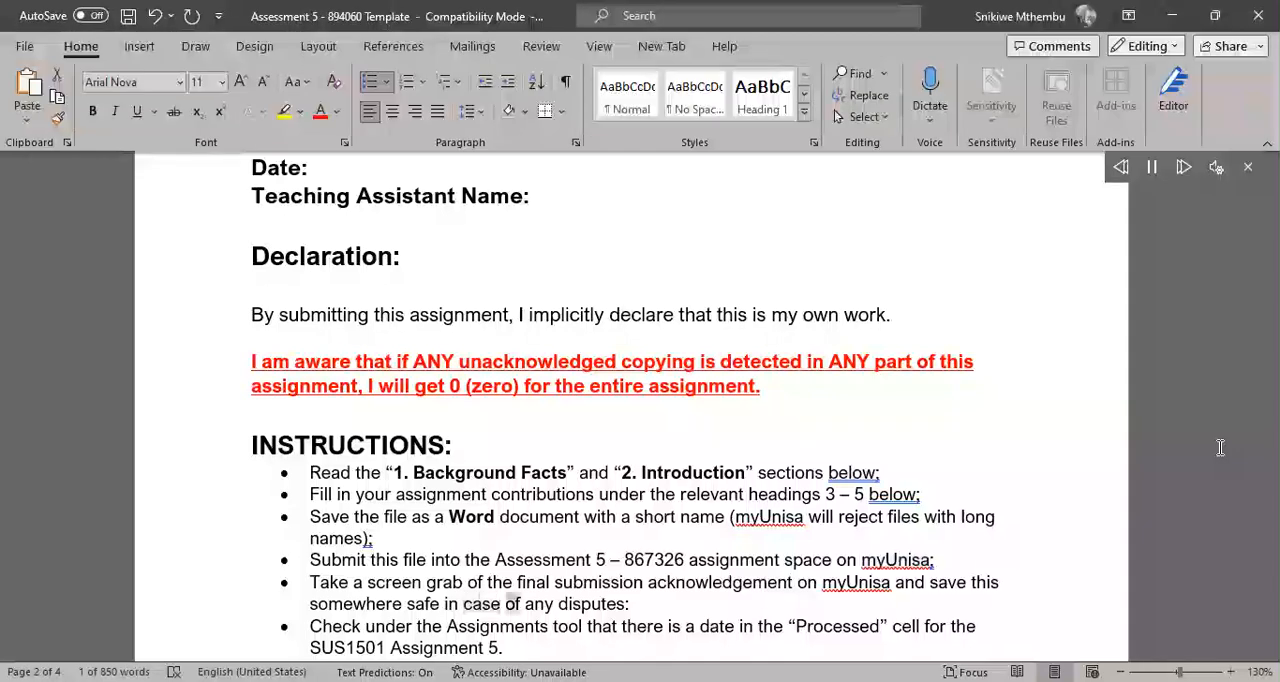
{"action": "double_click", "coordinate": [592, 604]}
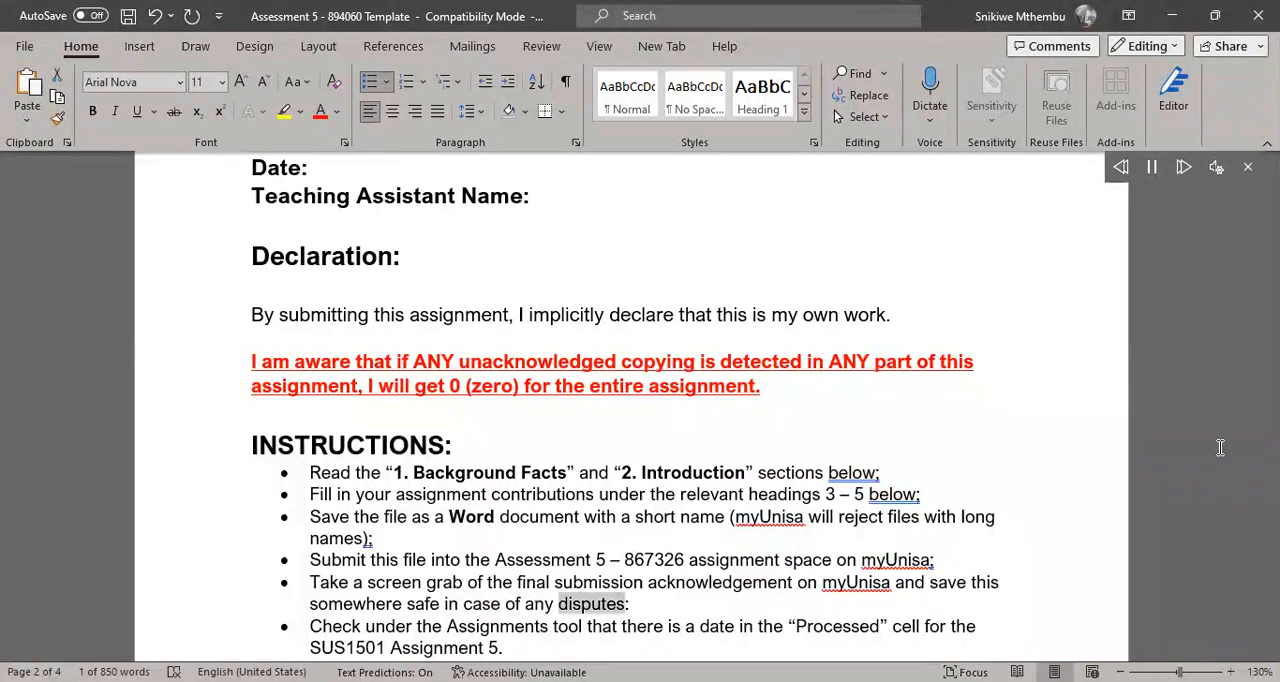
{"action": "double_click", "coordinate": [600, 626]}
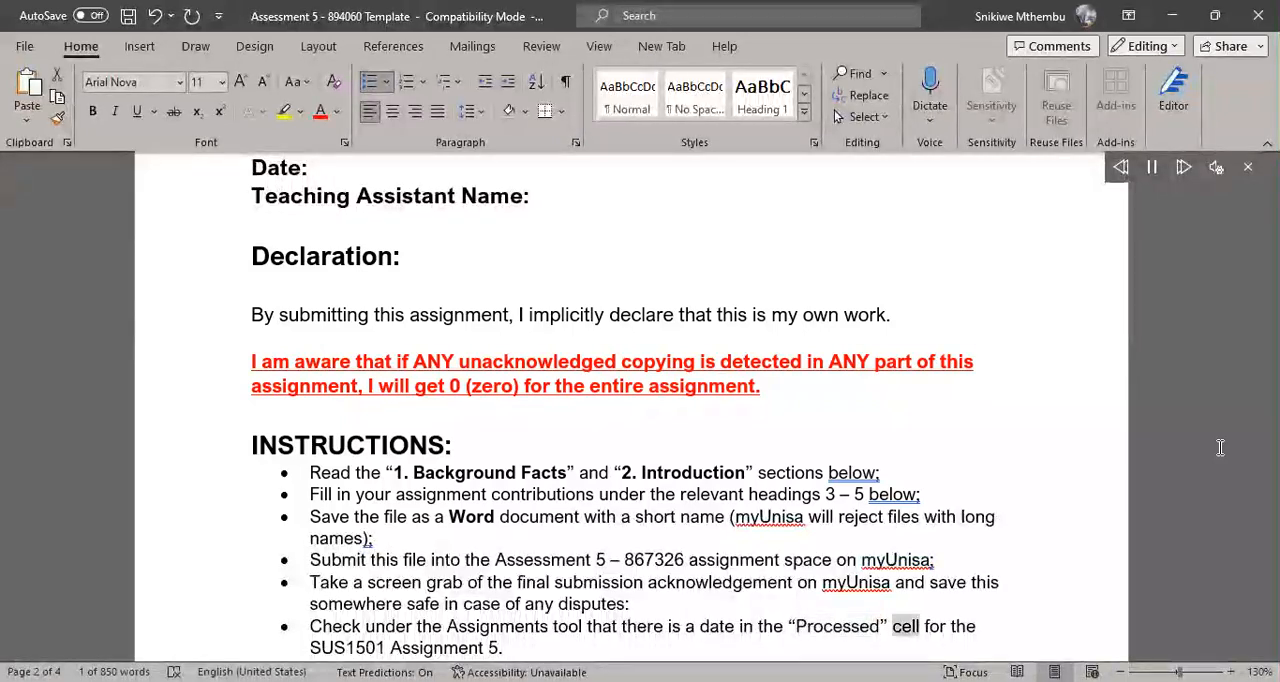
{"action": "double_click", "coordinate": [428, 648]}
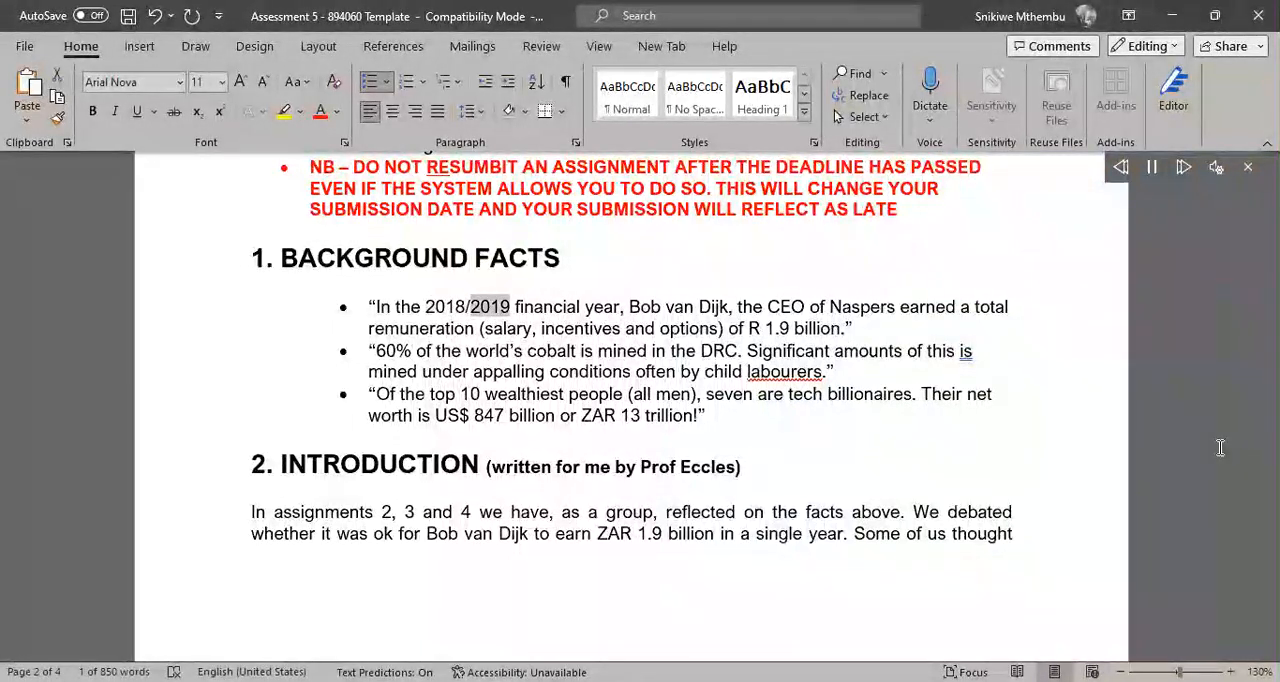
Step: Follow Read Aloud through the Background Facts bullets, including the Naspers CEO pay fact
{"action": "double_click", "coordinate": [712, 308]}
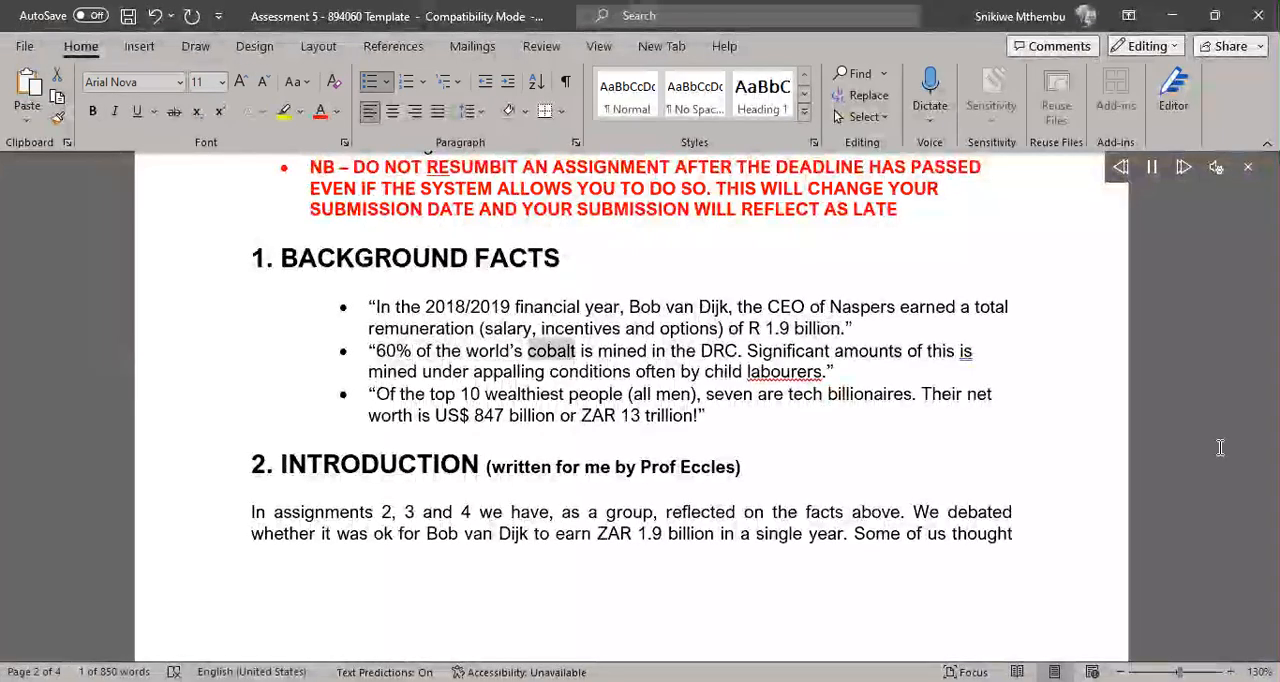
{"action": "double_click", "coordinate": [718, 352]}
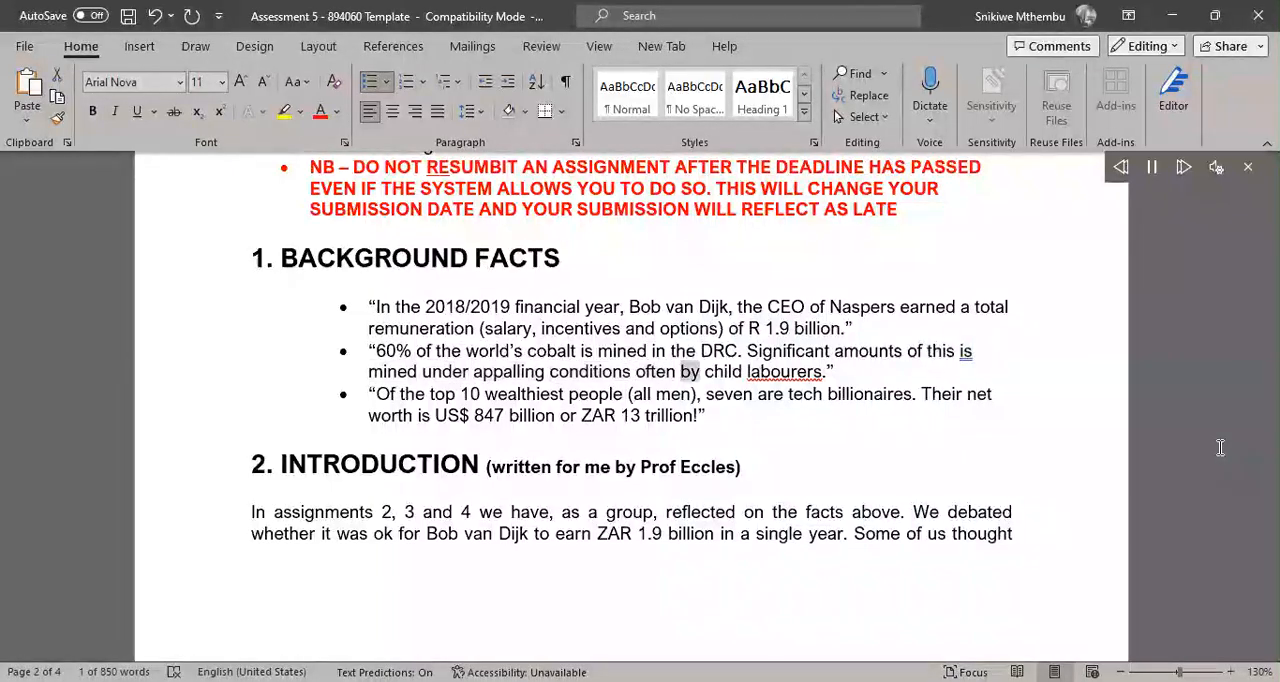
{"action": "double_click", "coordinate": [784, 372]}
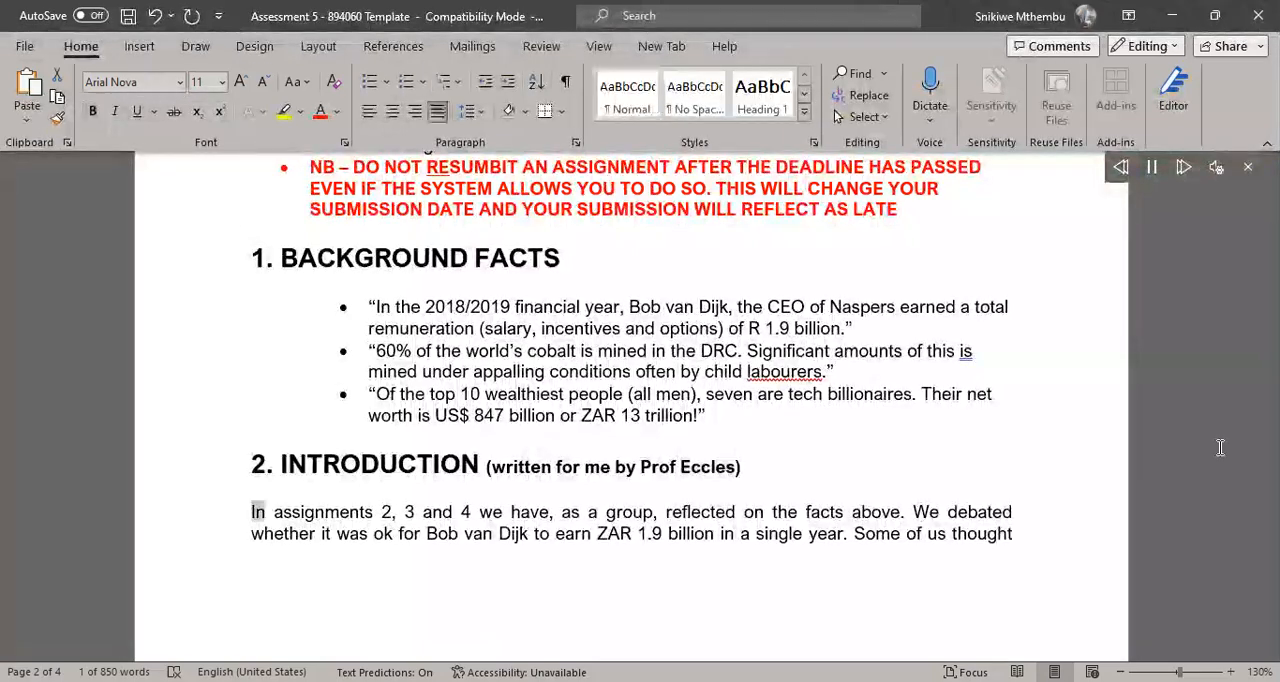
Step: Follow Read Aloud into the Introduction's opening paragraphs, scrolling down as it reads
{"action": "double_click", "coordinate": [408, 512]}
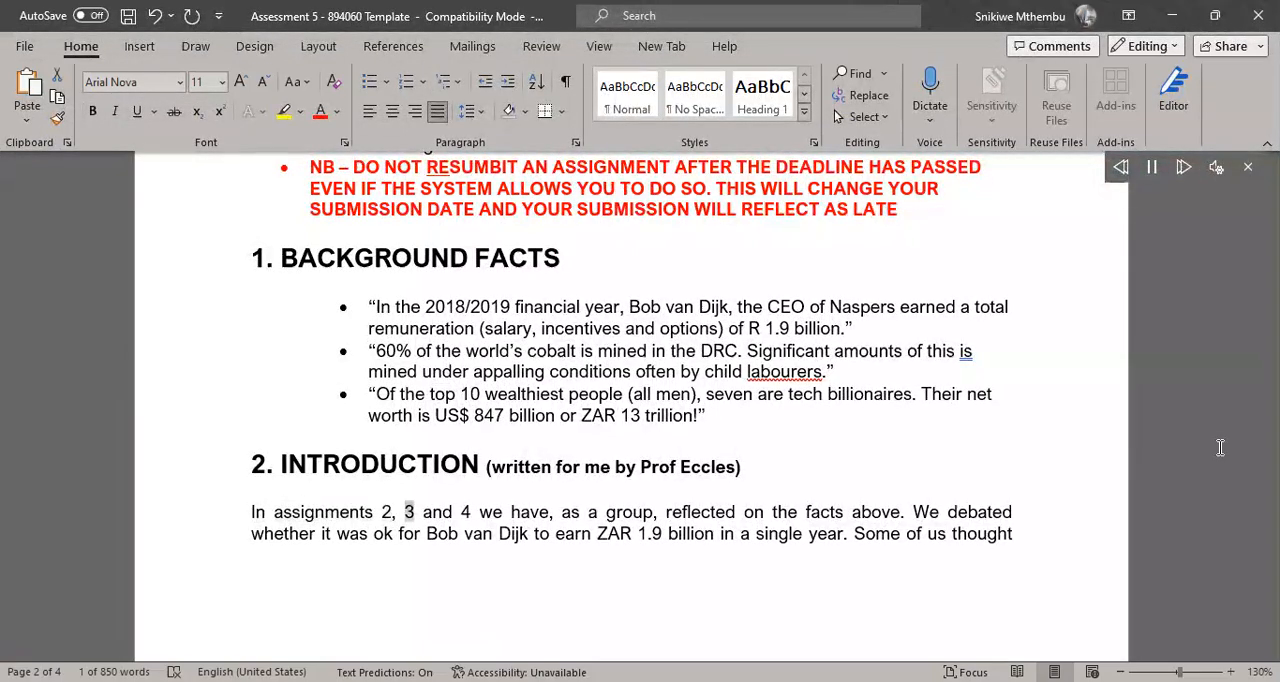
{"action": "double_click", "coordinate": [628, 512]}
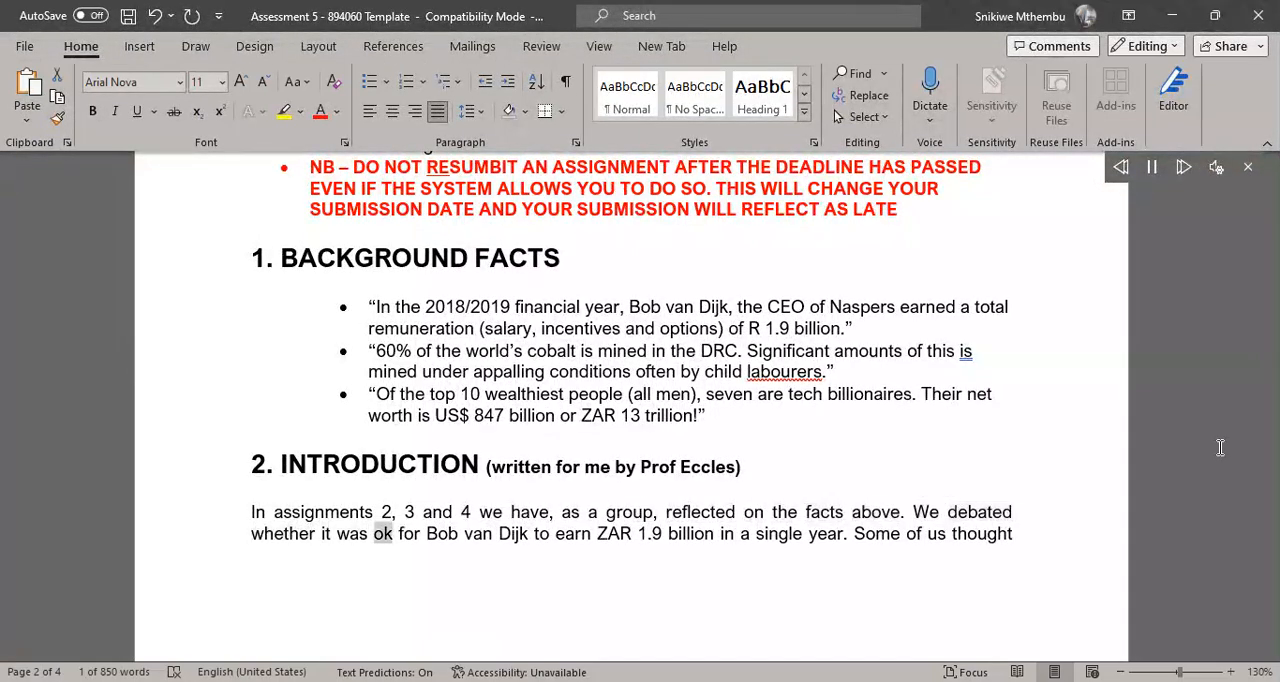
{"action": "double_click", "coordinate": [614, 532]}
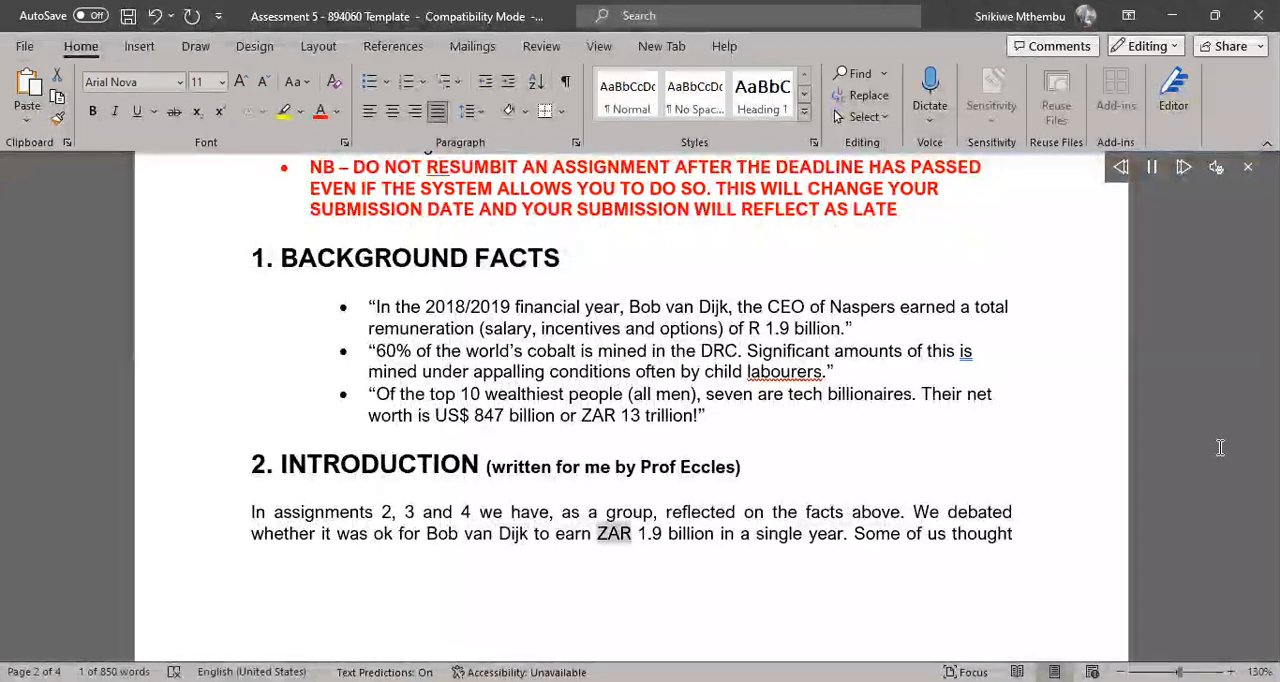
{"action": "double_click", "coordinate": [826, 532]}
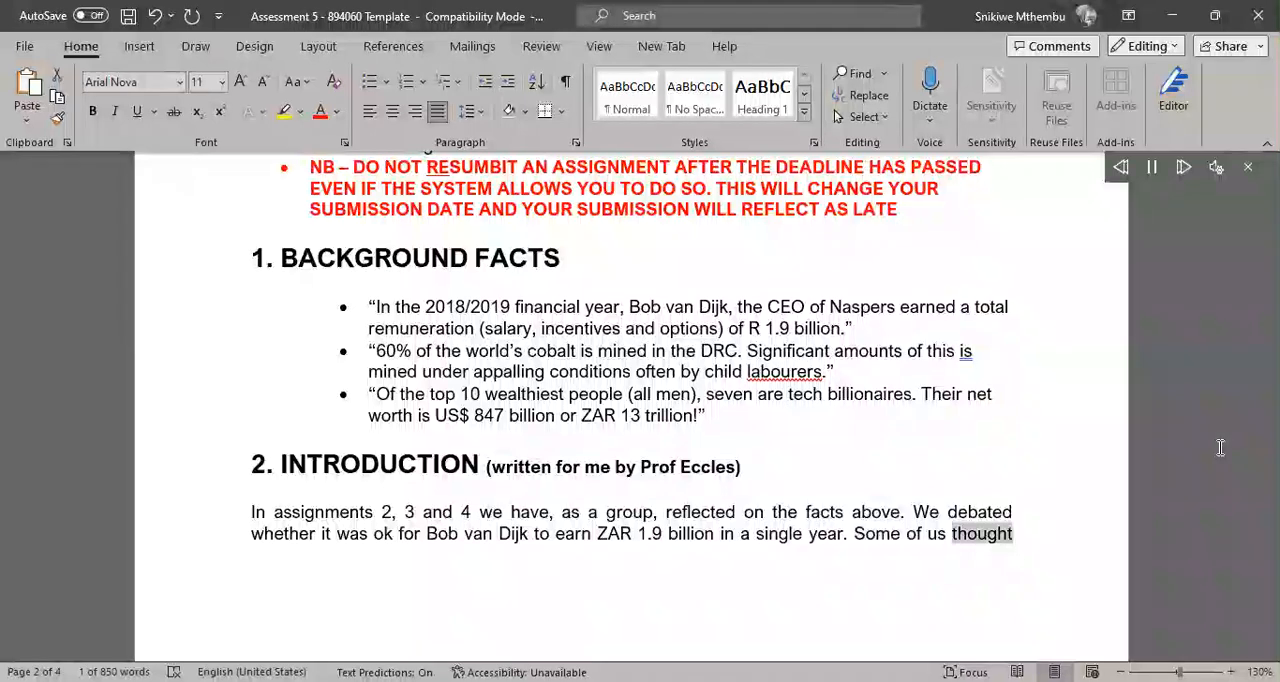
{"action": "scroll", "scroll_direction": "down", "scroll_amount": 3}
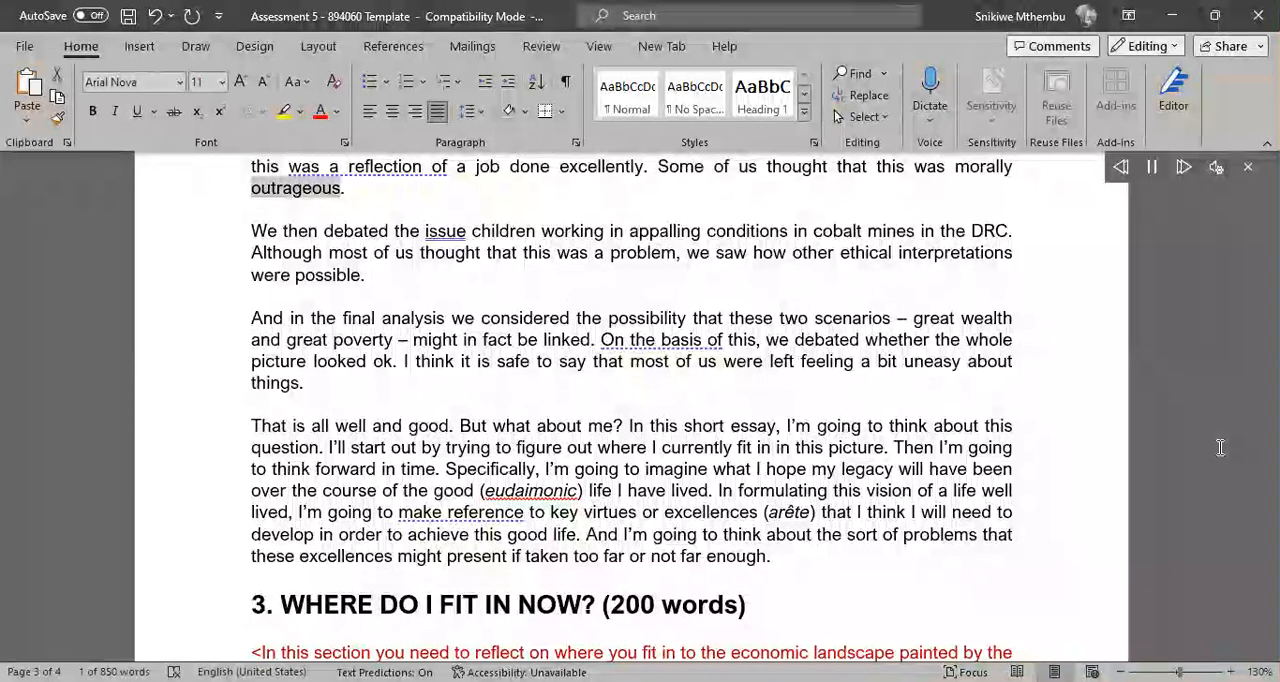
Step: Follow Read Aloud through the Introduction's middle paragraphs at the top of the page
{"action": "double_click", "coordinate": [356, 230]}
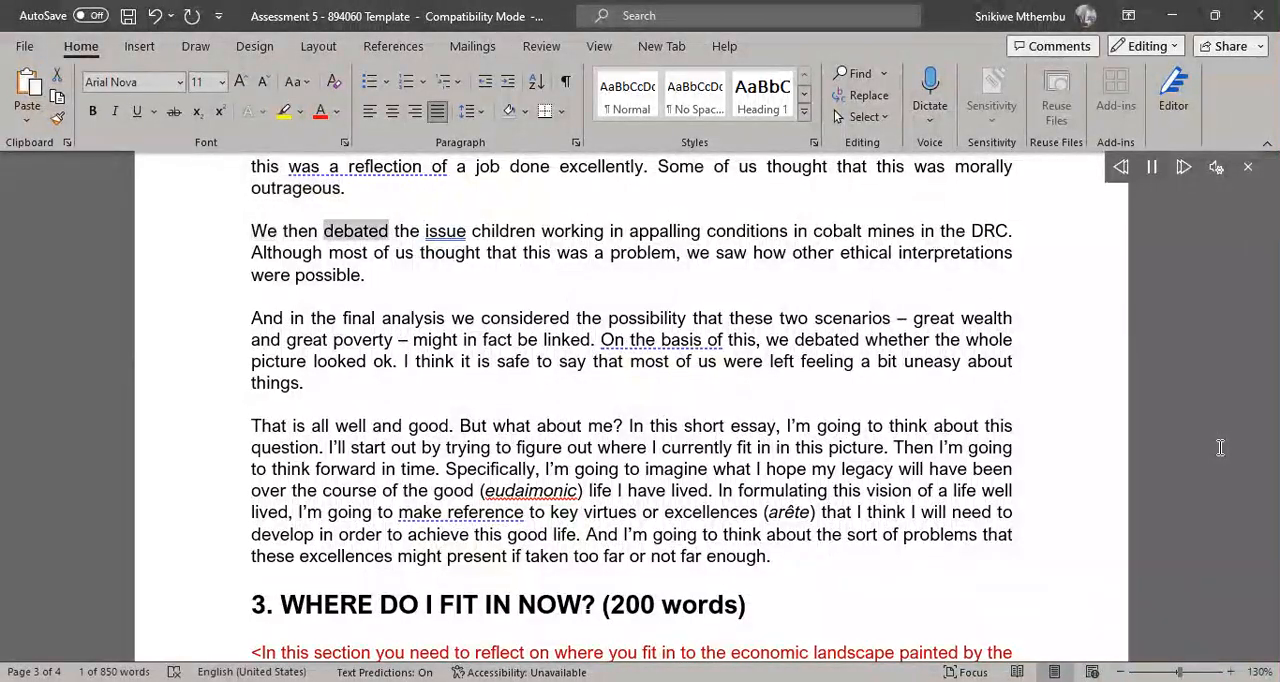
{"action": "double_click", "coordinate": [744, 230]}
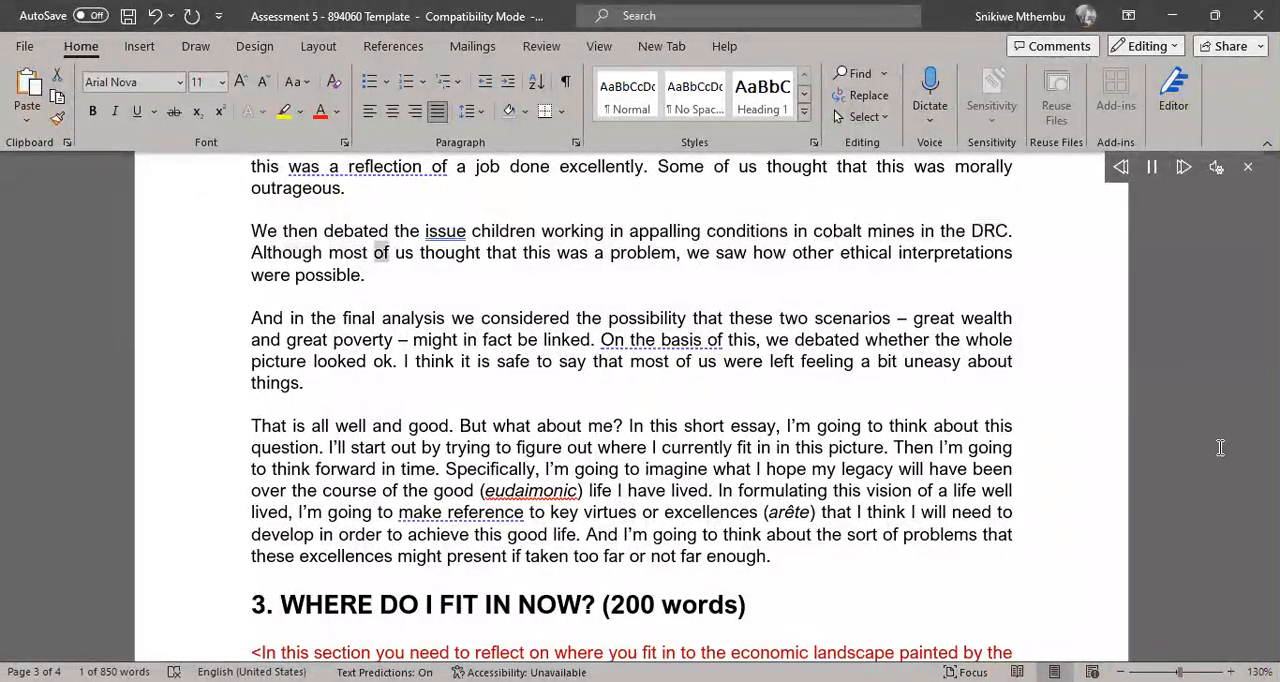
{"action": "double_click", "coordinate": [642, 252]}
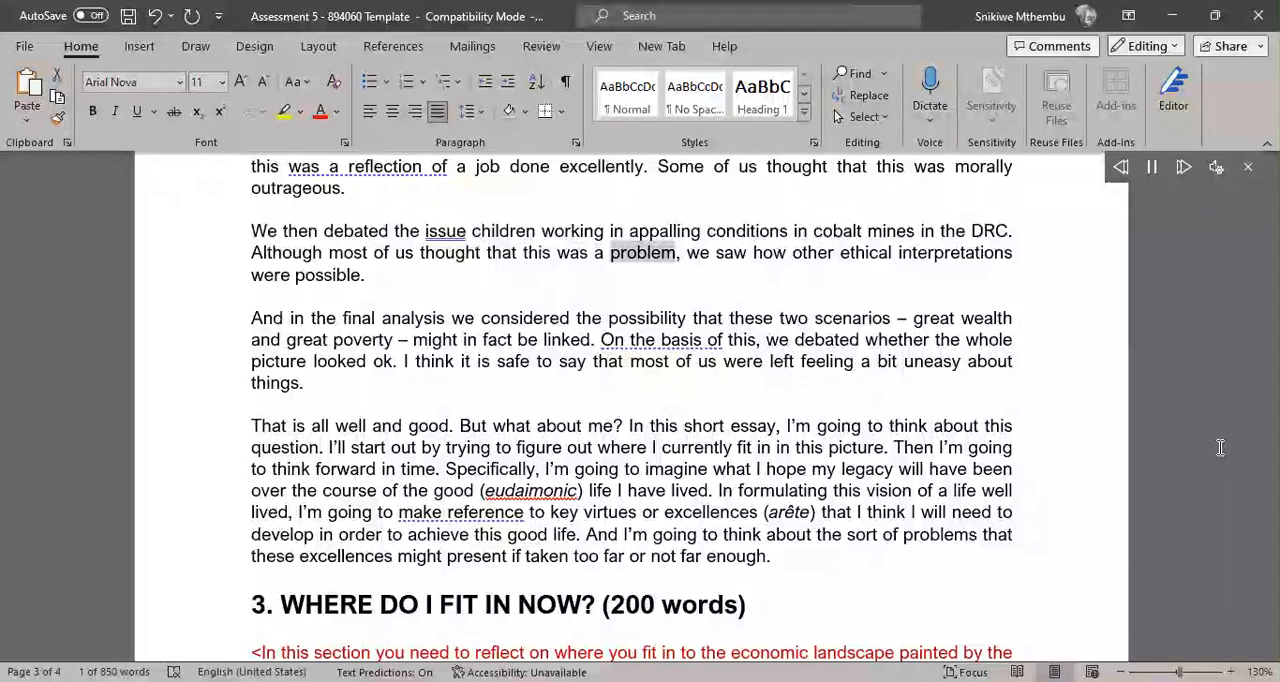
{"action": "double_click", "coordinate": [954, 252]}
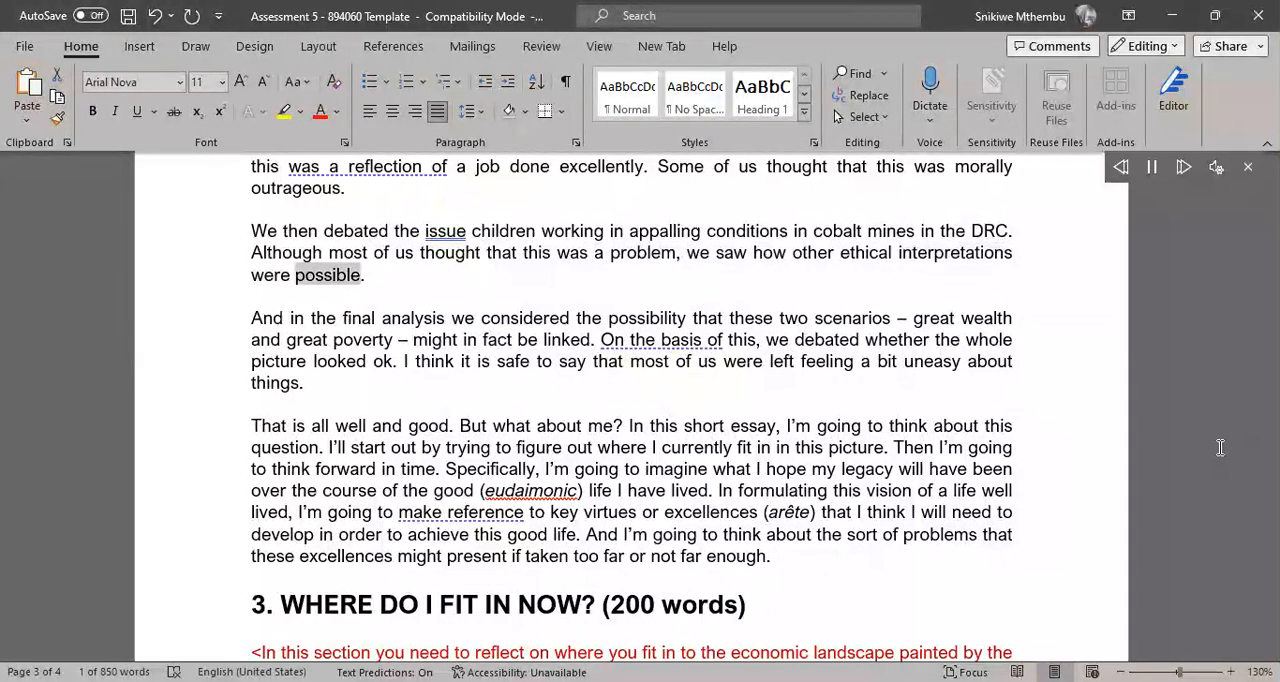
{"action": "double_click", "coordinate": [412, 318]}
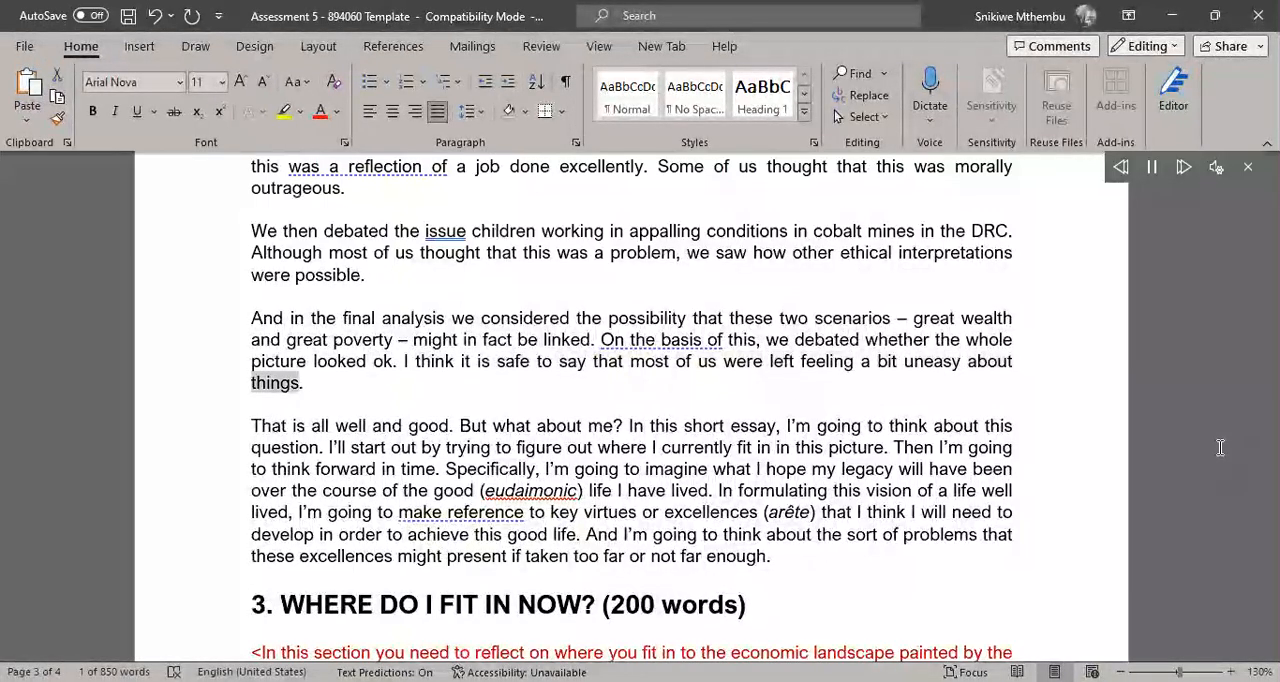
Step: Follow Read Aloud through the Introduction's last paragraphs to the Where Do I Fit In Now heading
{"action": "double_click", "coordinate": [350, 424]}
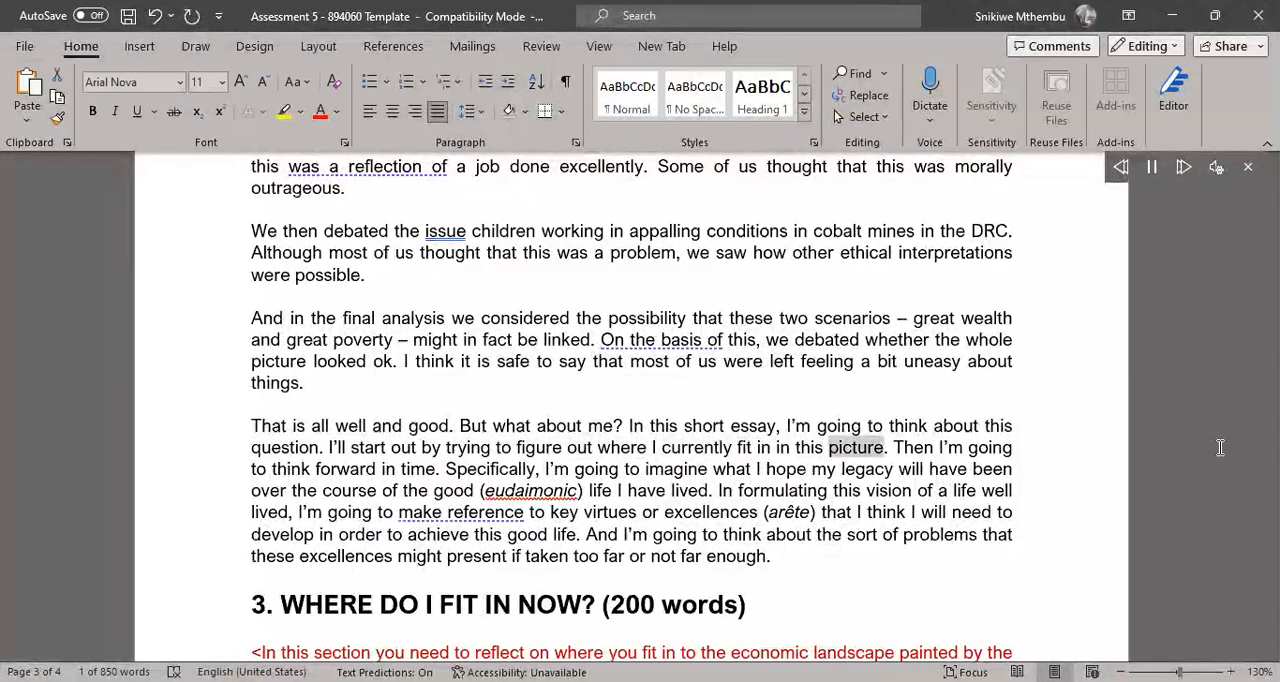
{"action": "double_click", "coordinate": [416, 468]}
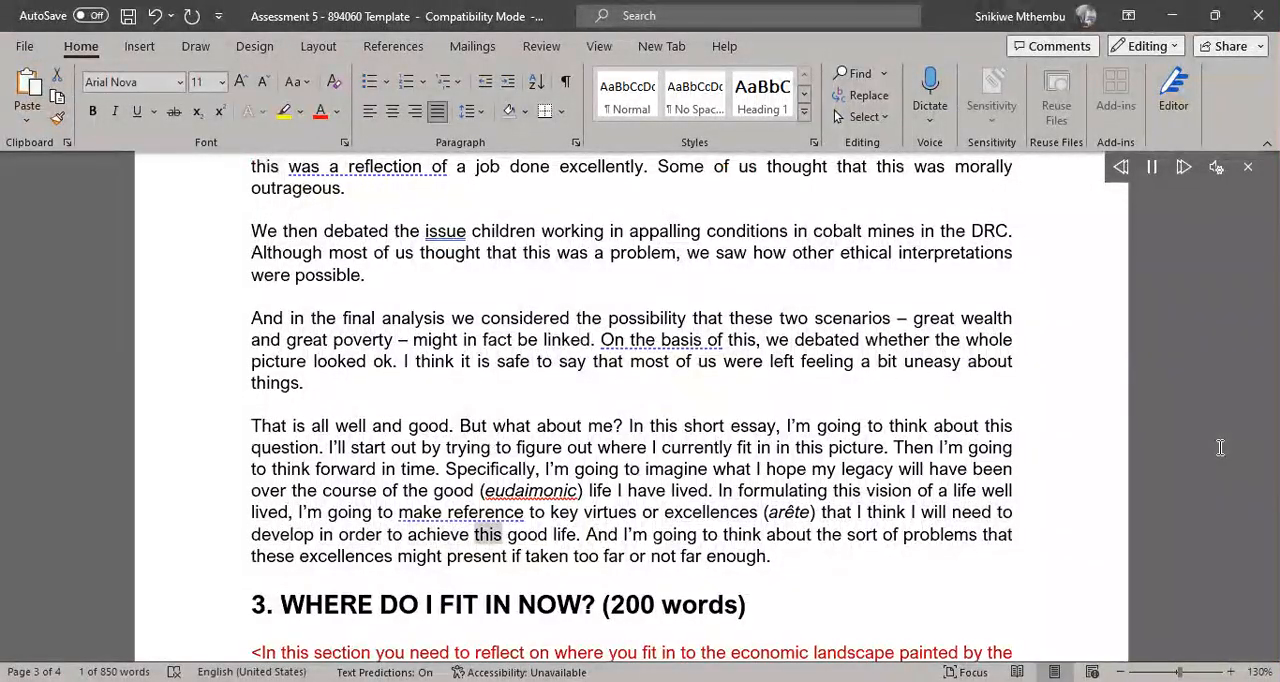
{"action": "double_click", "coordinate": [672, 532]}
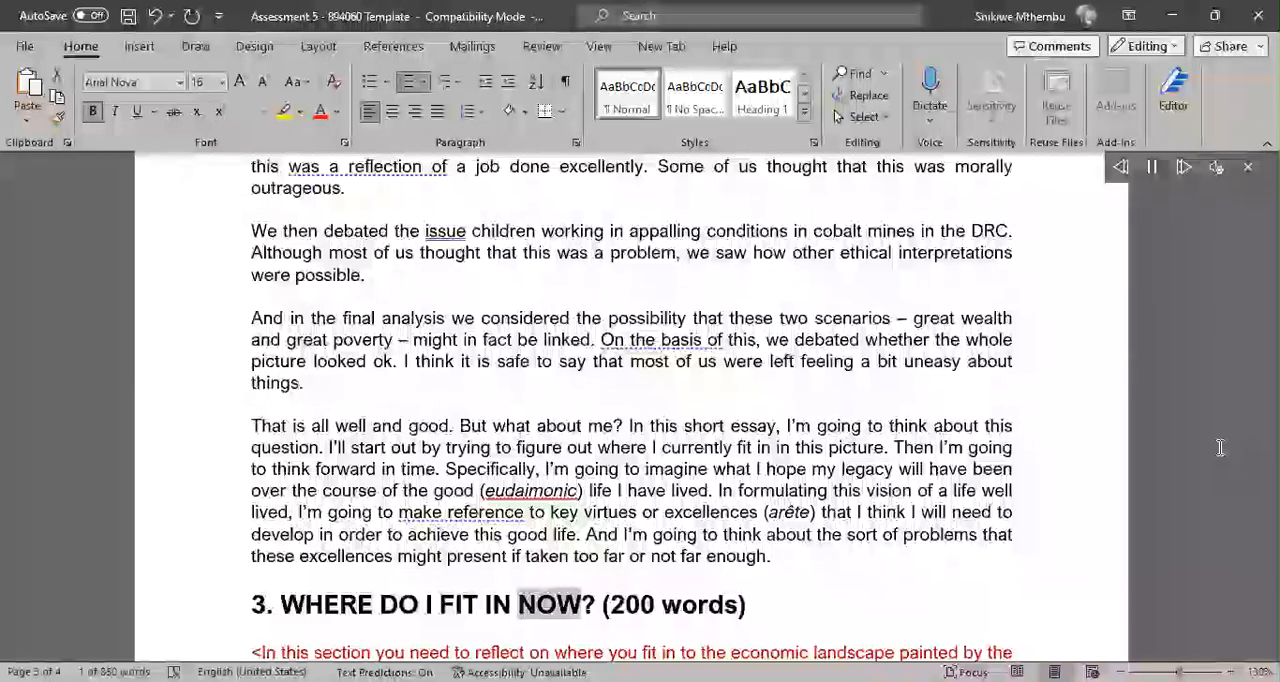
Step: Follow Read Aloud through the Where Do I Fit In Now guidance and section 4 to the phronesis item
{"action": "double_click", "coordinate": [700, 604]}
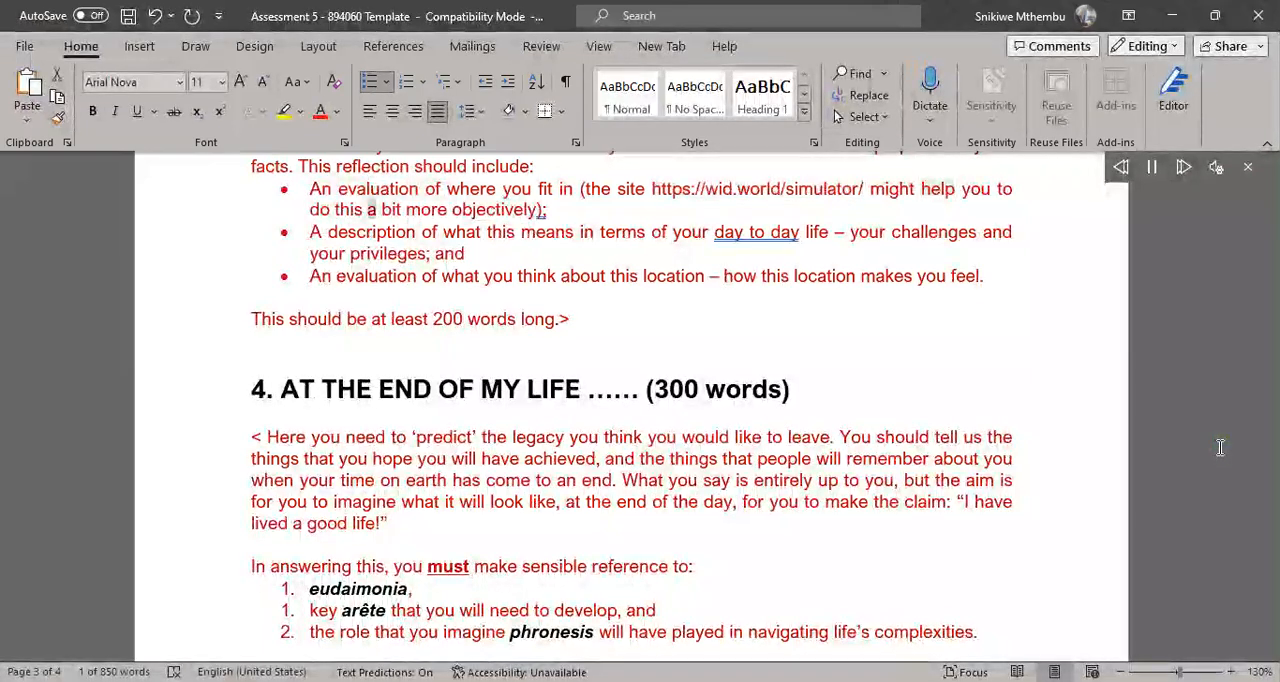
{"action": "double_click", "coordinate": [496, 208]}
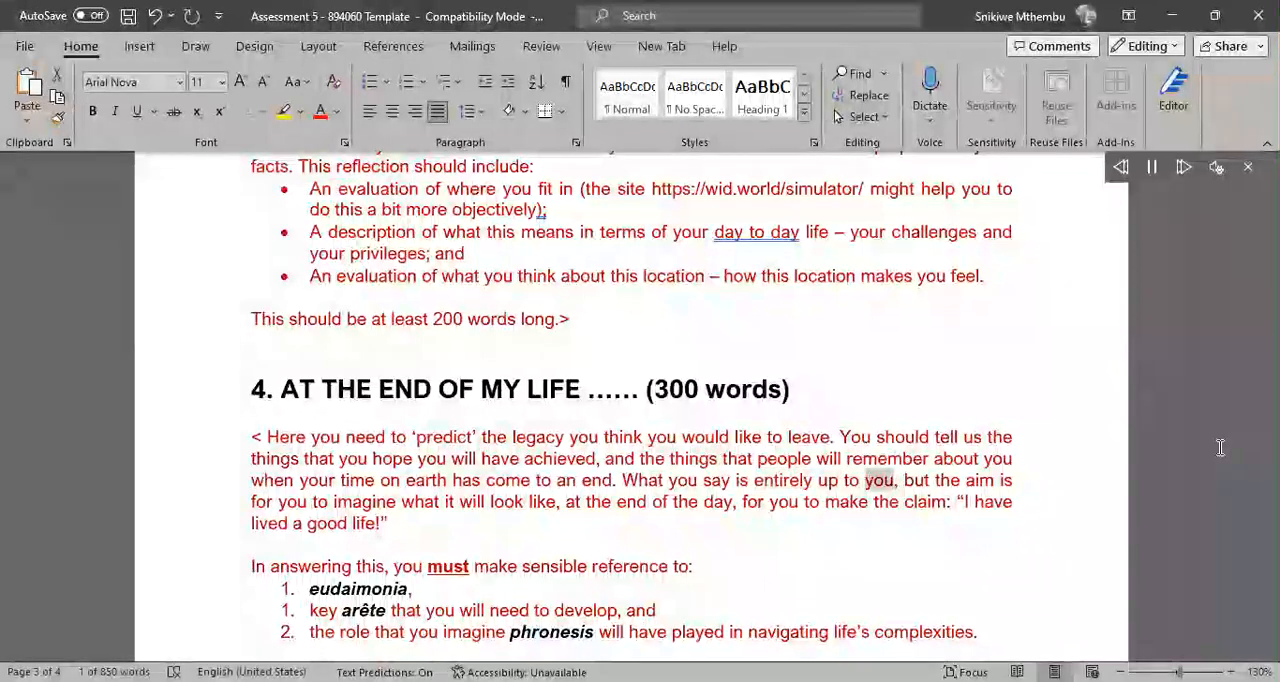
{"action": "double_click", "coordinate": [364, 500]}
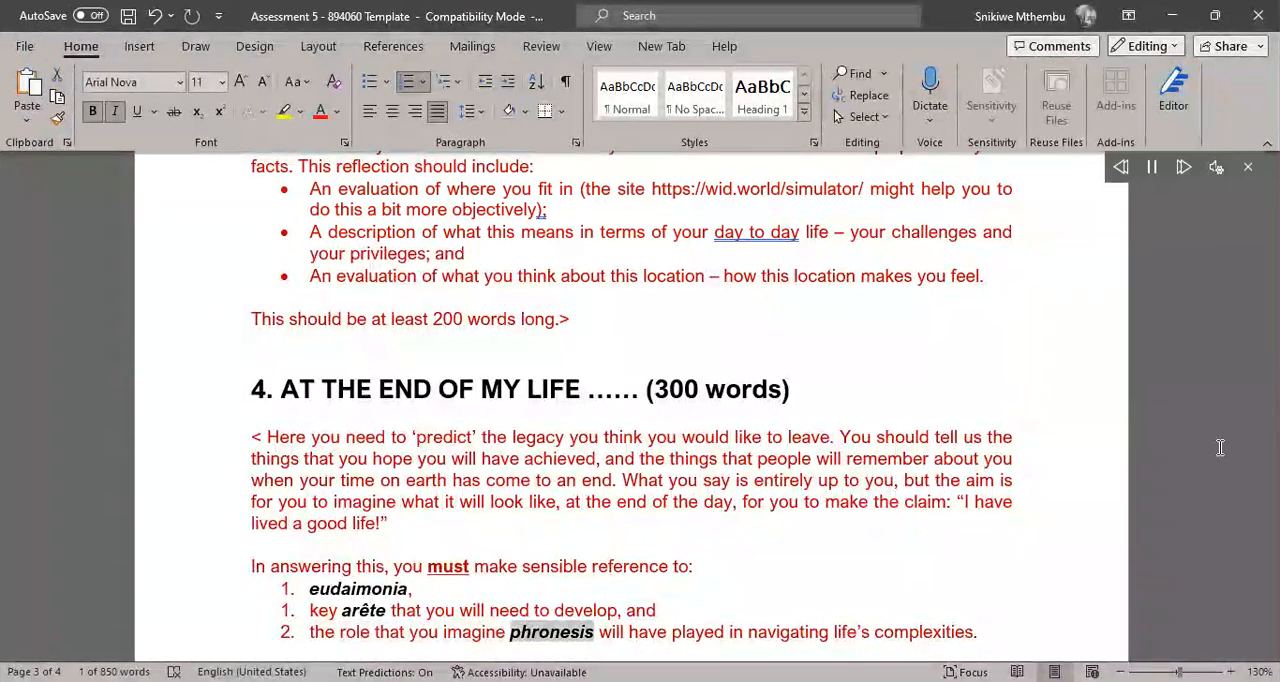
{"action": "double_click", "coordinate": [924, 632]}
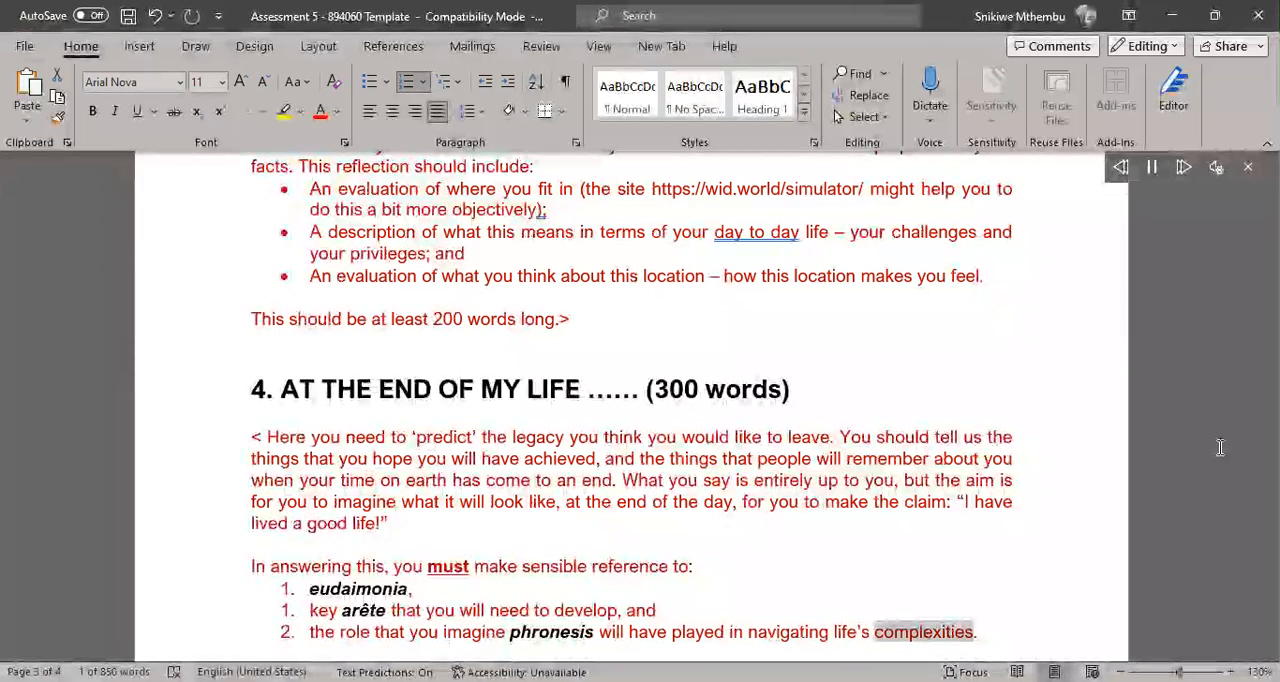
Step: Follow Read Aloud through the Conclusion to its closing line about 100 words
{"action": "scroll", "scroll_direction": "down", "scroll_amount": 3}
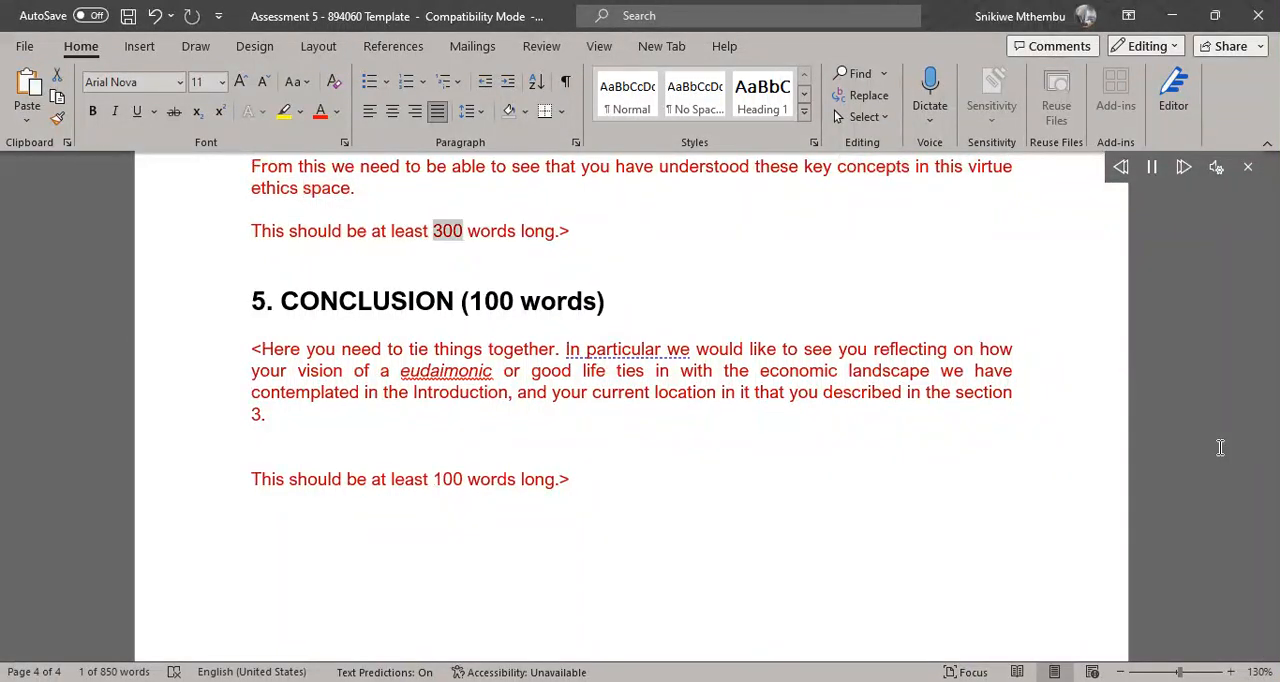
{"action": "double_click", "coordinate": [536, 230]}
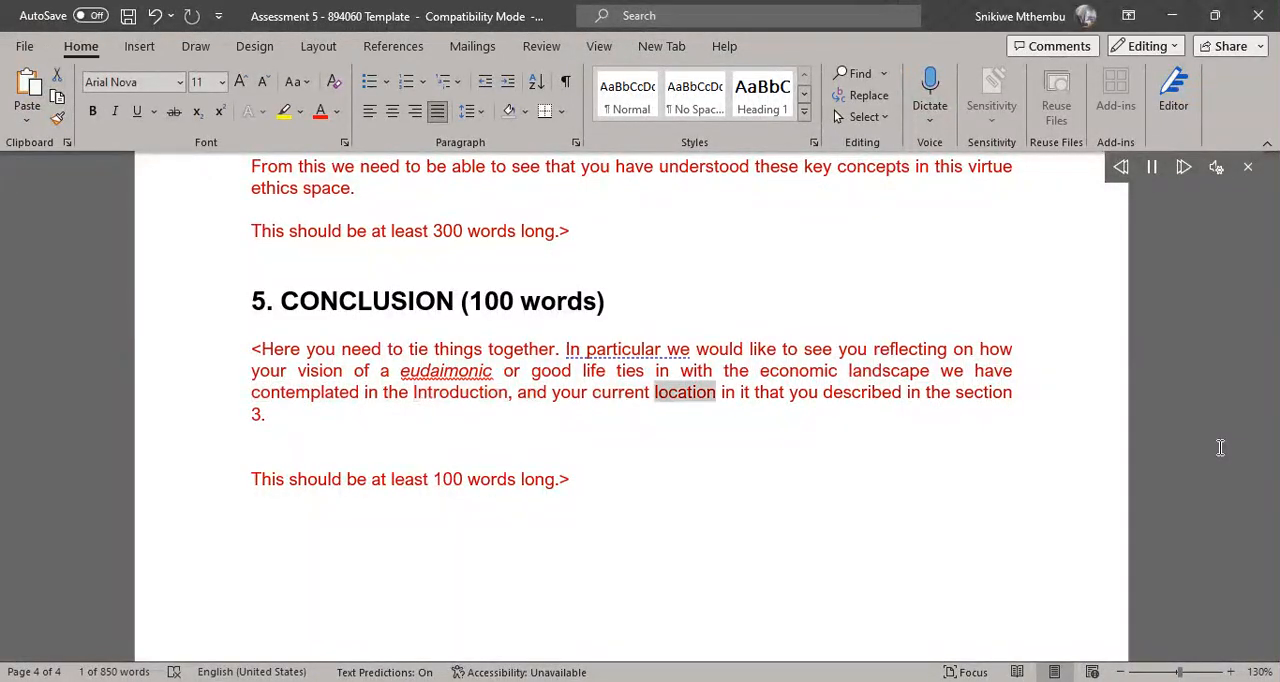
{"action": "double_click", "coordinate": [984, 392]}
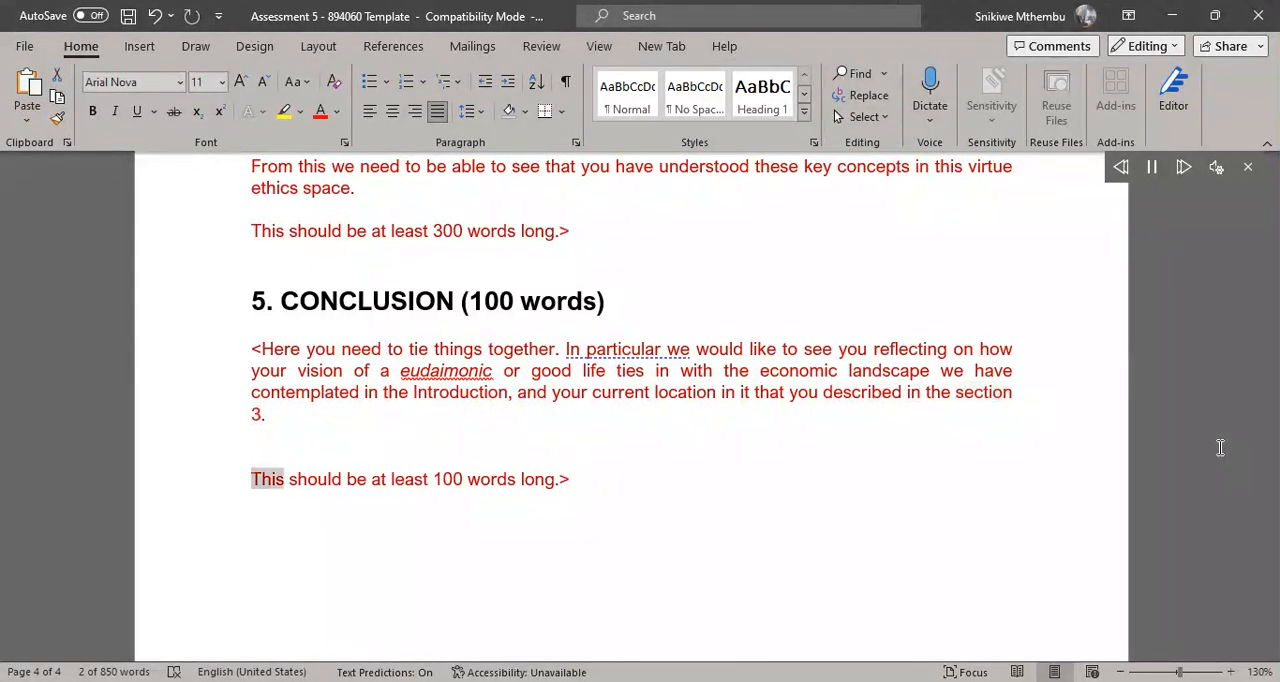
{"action": "double_click", "coordinate": [536, 480]}
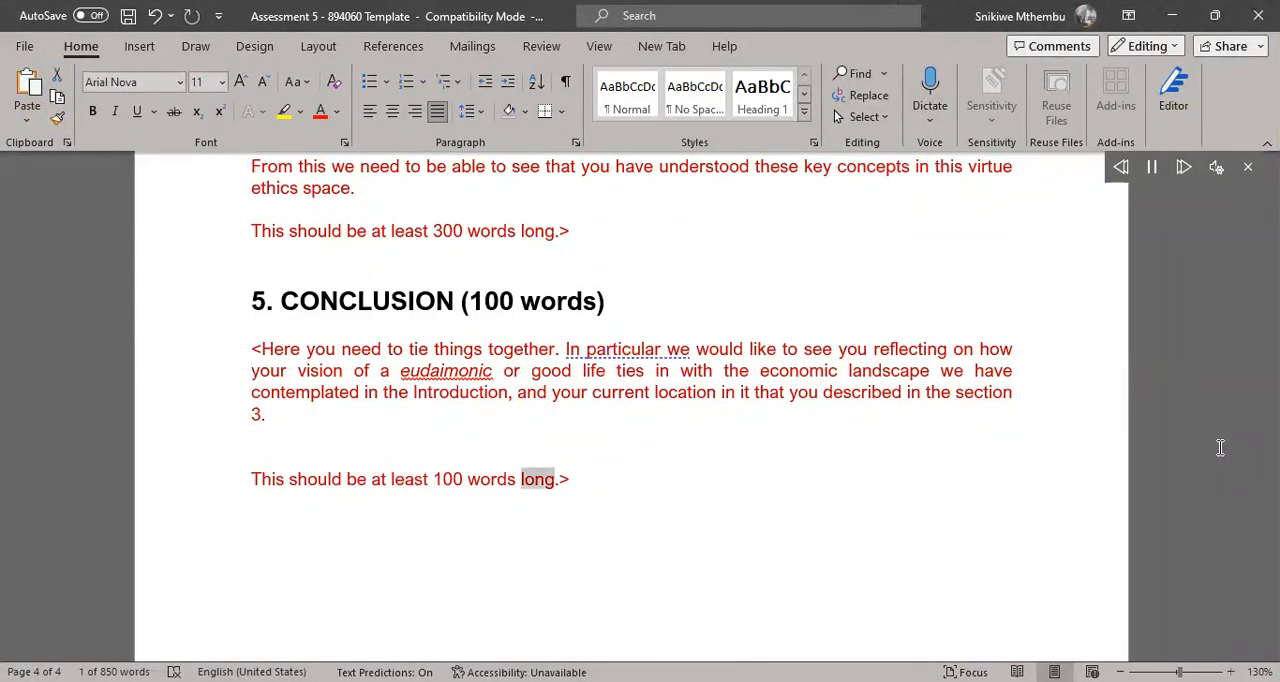